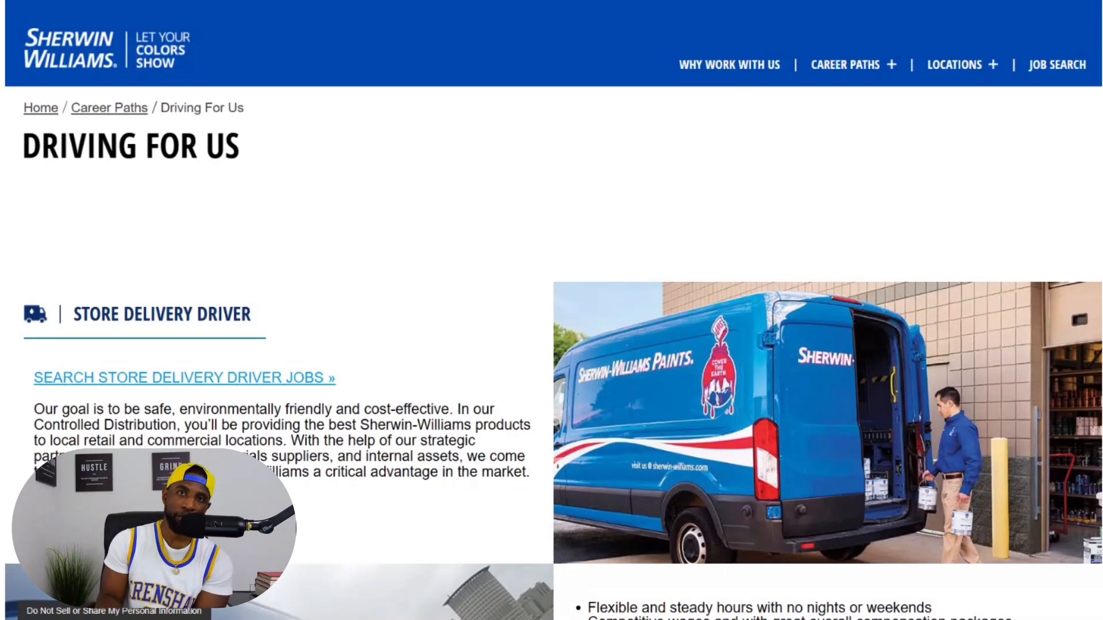
Review the National Owner Operator benefits and follow 'Search Class-A Company Driver Jobs' to Tenstreet.
{"action": "scroll", "scroll_direction": "down", "scroll_amount": 3}
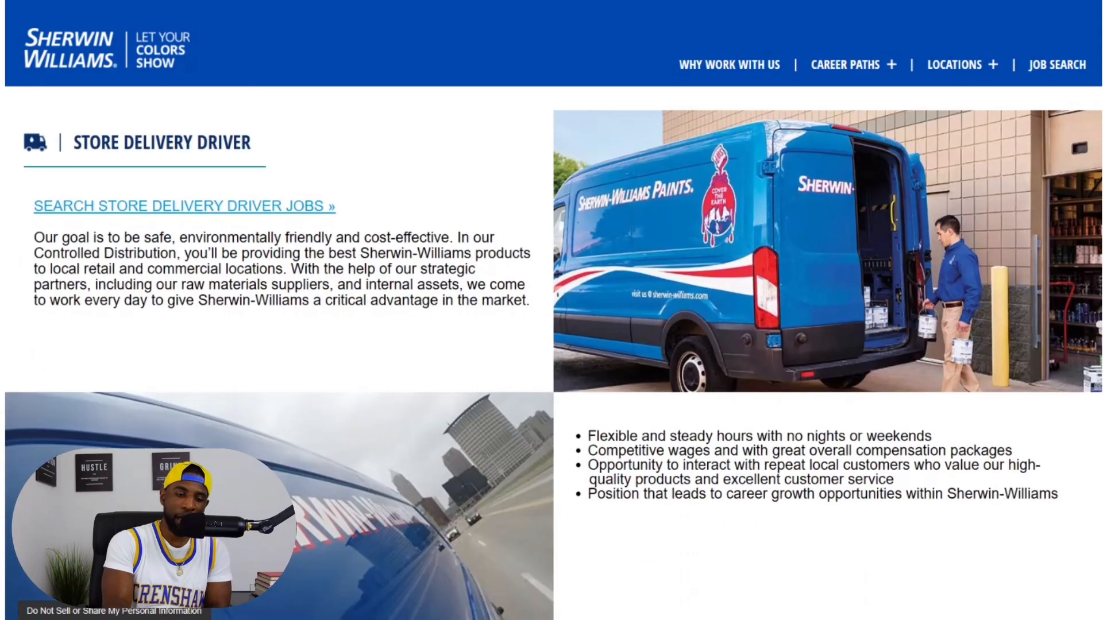
{"action": "scroll", "scroll_direction": "down", "scroll_amount": 3}
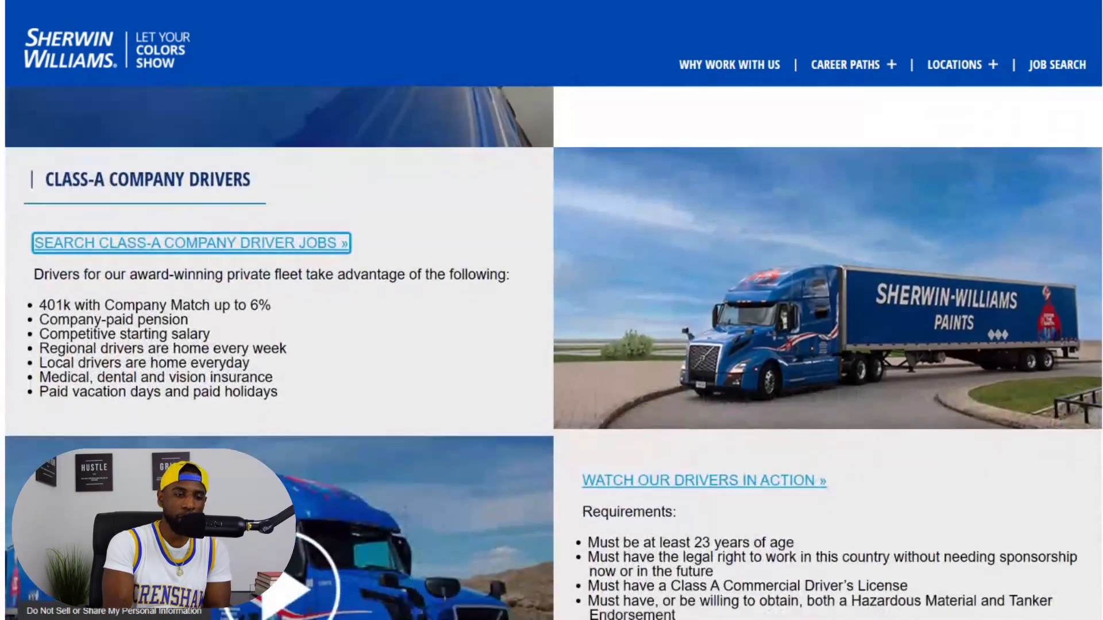
{"action": "scroll", "scroll_direction": "up", "scroll_amount": 3}
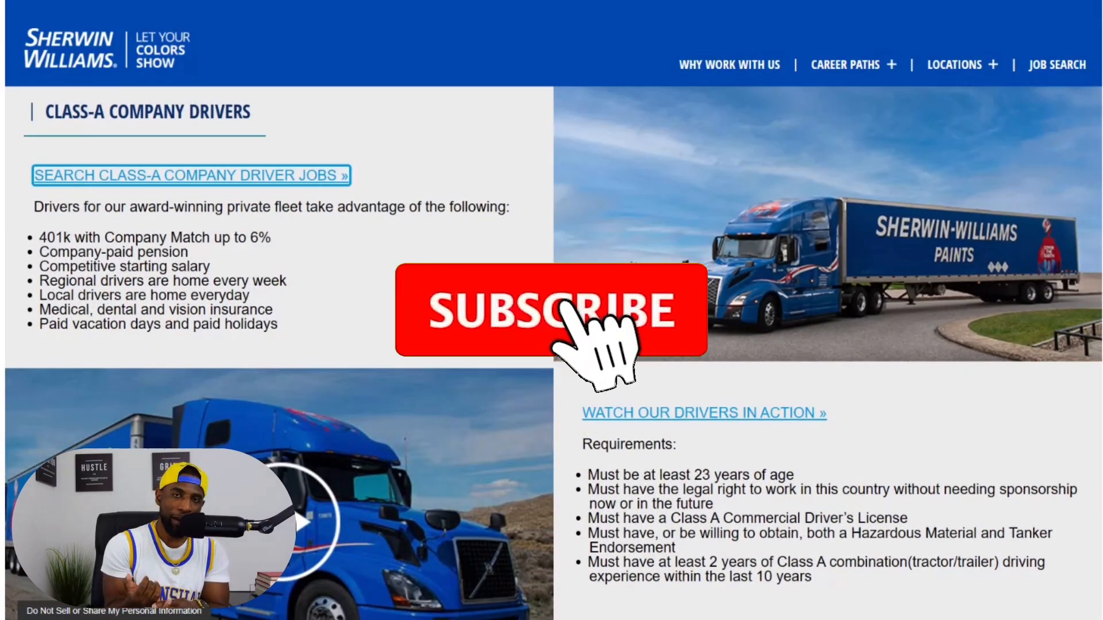
{"action": "left_click", "coordinate": [550, 311]}
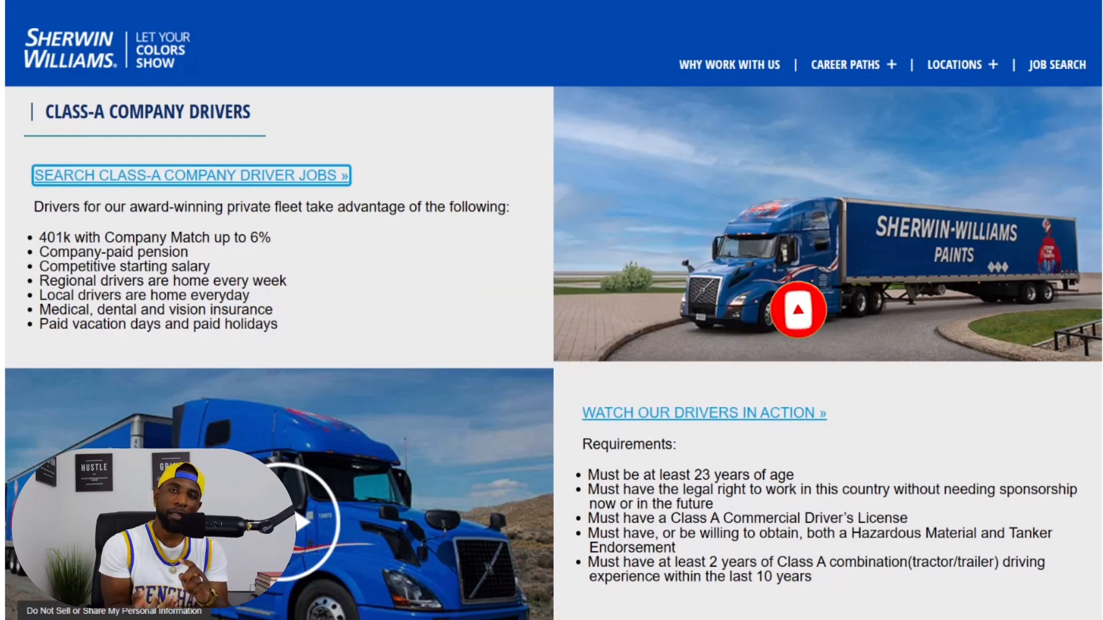
{"action": "left_click", "coordinate": [800, 310]}
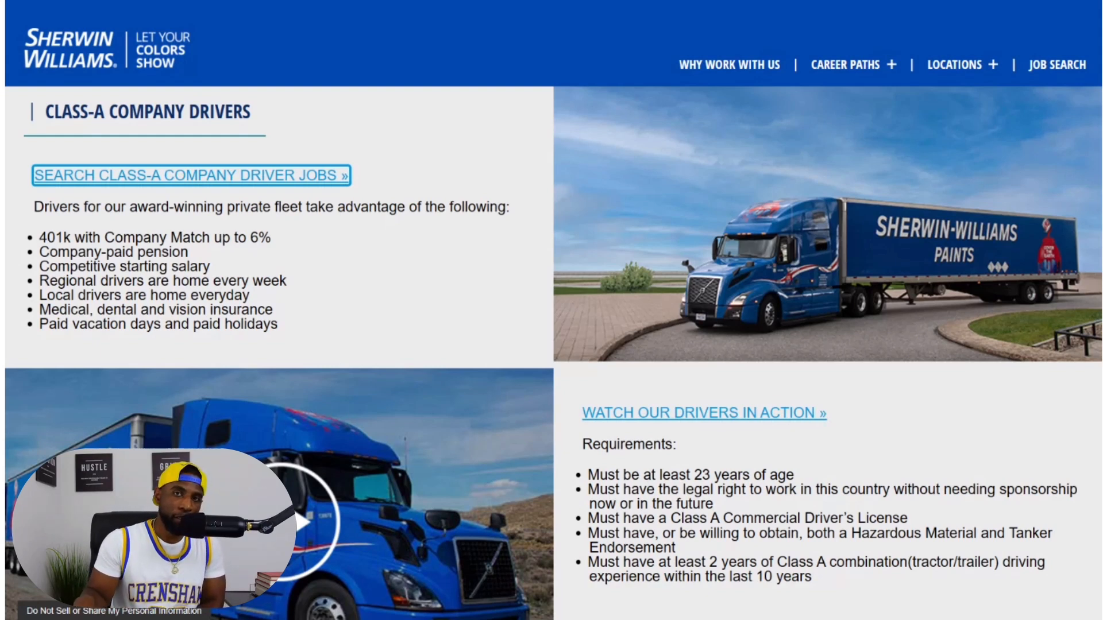
Read through the Tenstreet driving application's introductory page and return to its top.
{"action": "scroll", "scroll_direction": "down", "scroll_amount": 3}
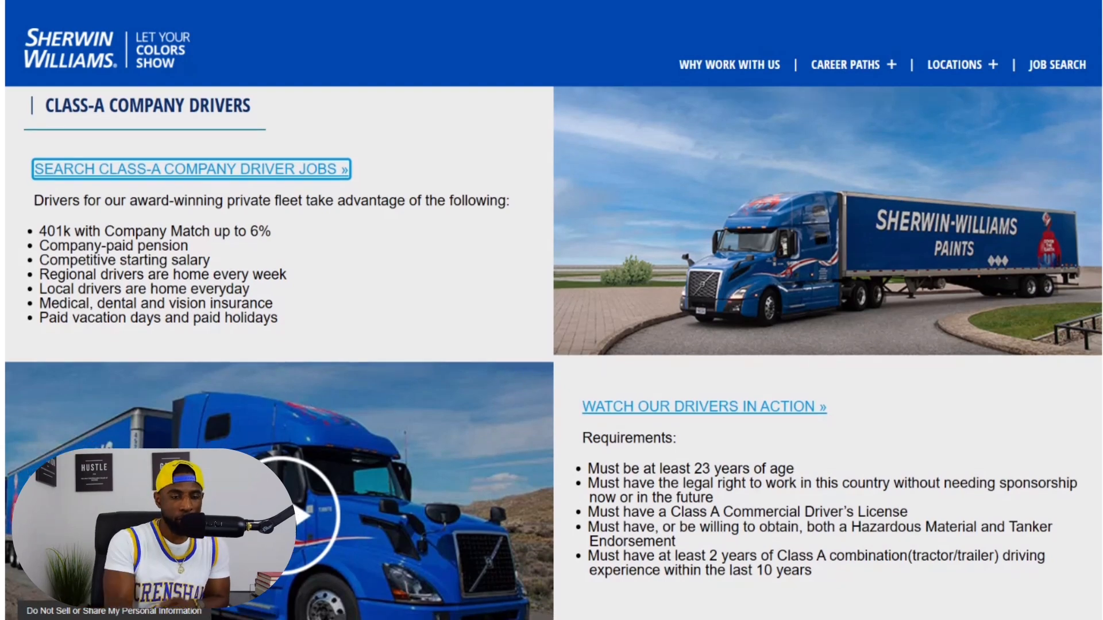
{"action": "scroll", "scroll_direction": "down", "scroll_amount": 3}
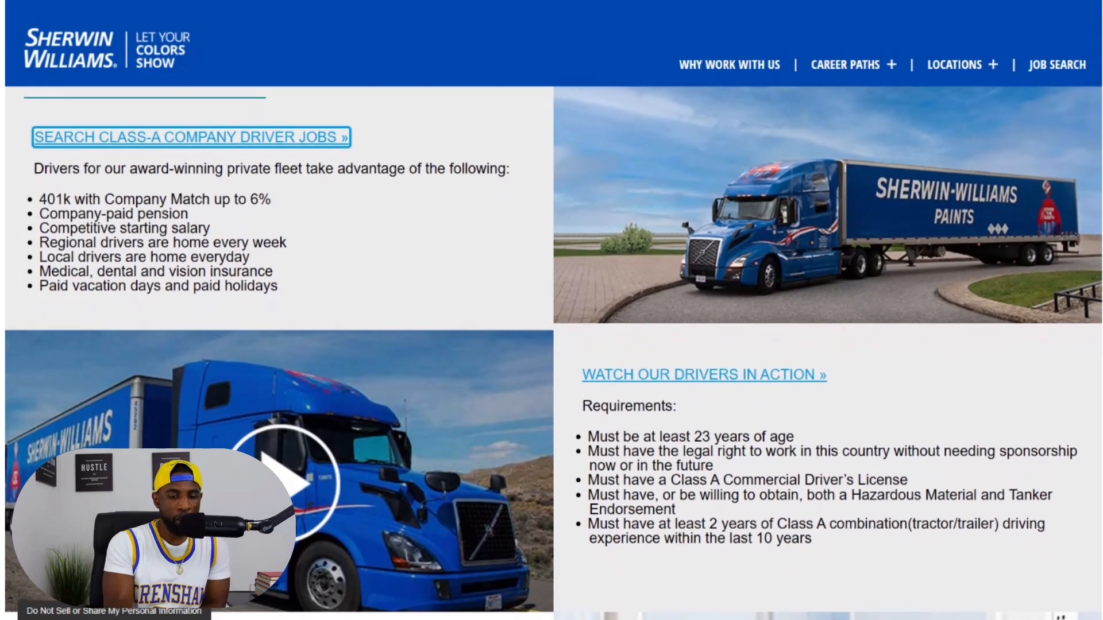
{"action": "scroll", "scroll_direction": "down", "scroll_amount": 3}
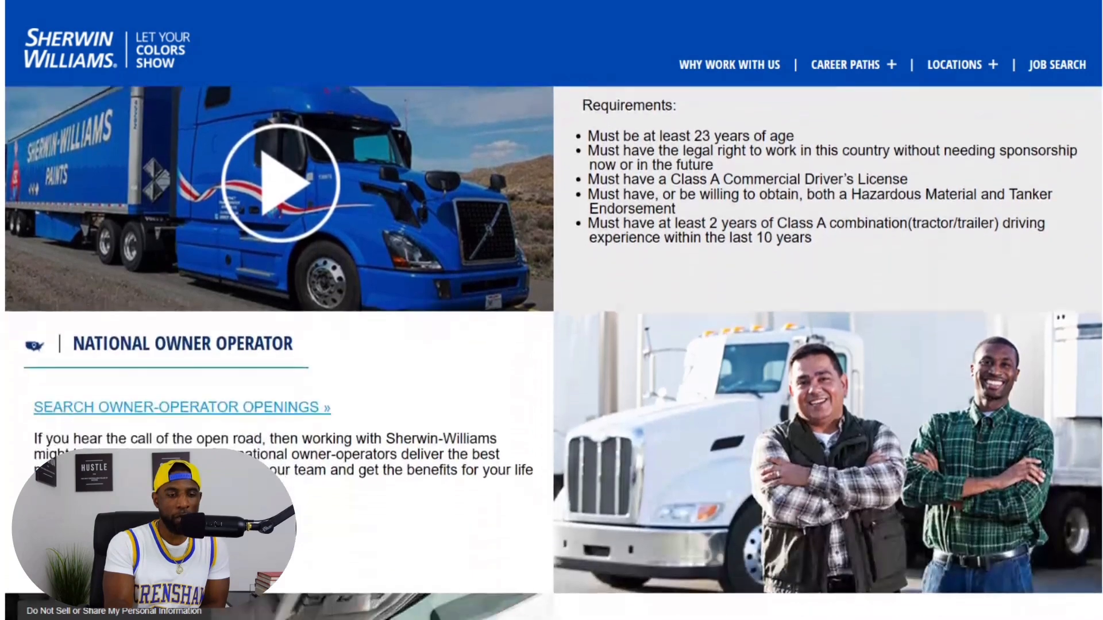
{"action": "scroll", "scroll_direction": "down", "scroll_amount": 3}
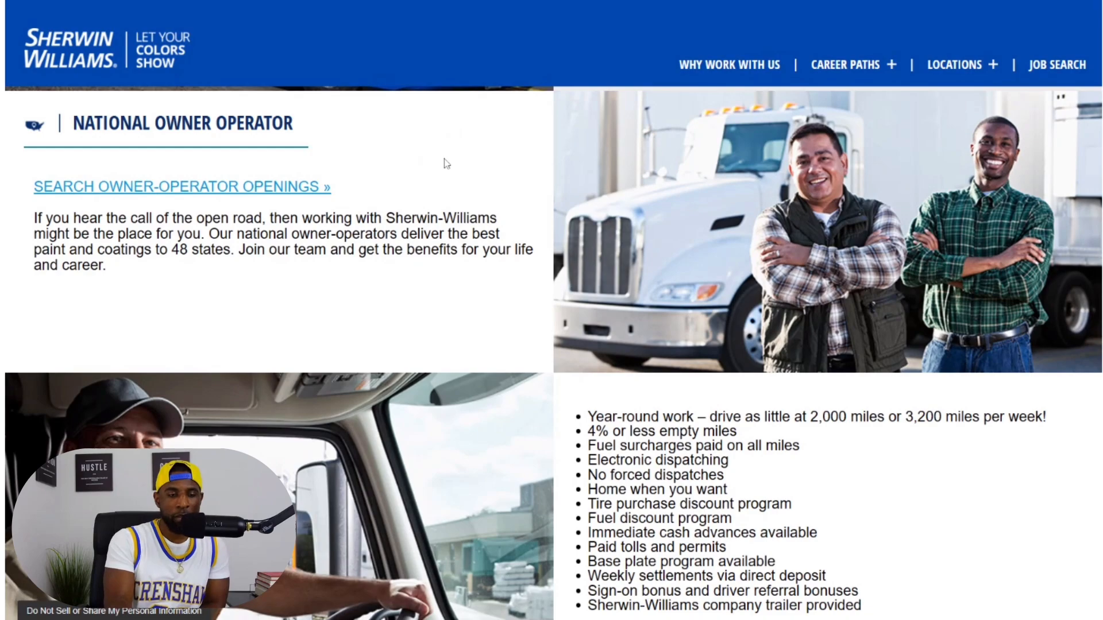
{"action": "scroll", "scroll_direction": "down", "scroll_amount": 3}
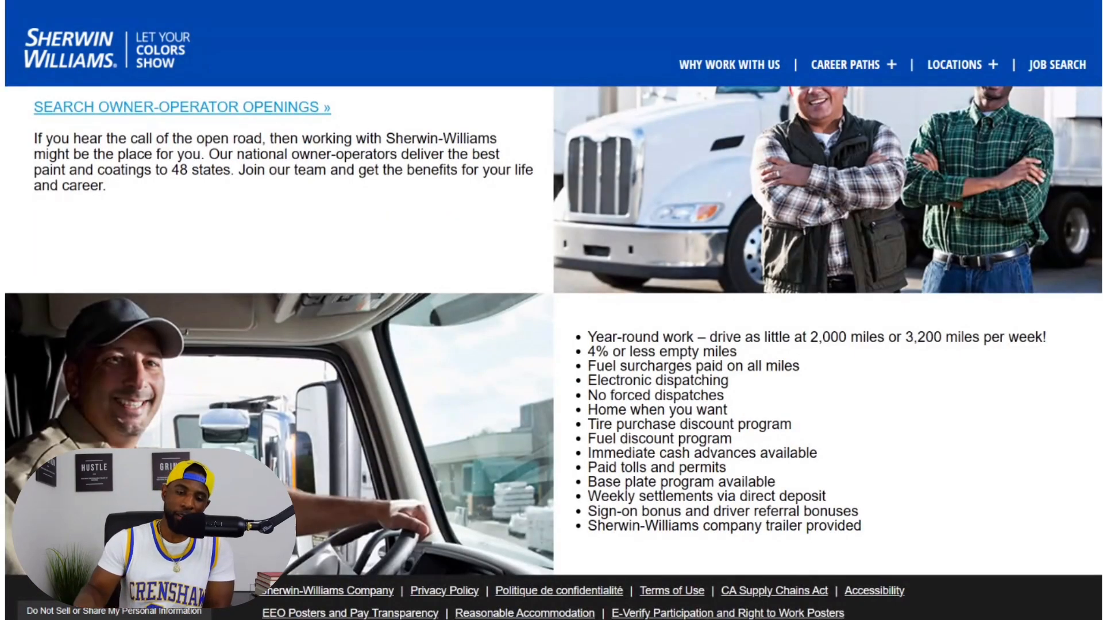
{"action": "scroll", "scroll_direction": "down", "scroll_amount": 3}
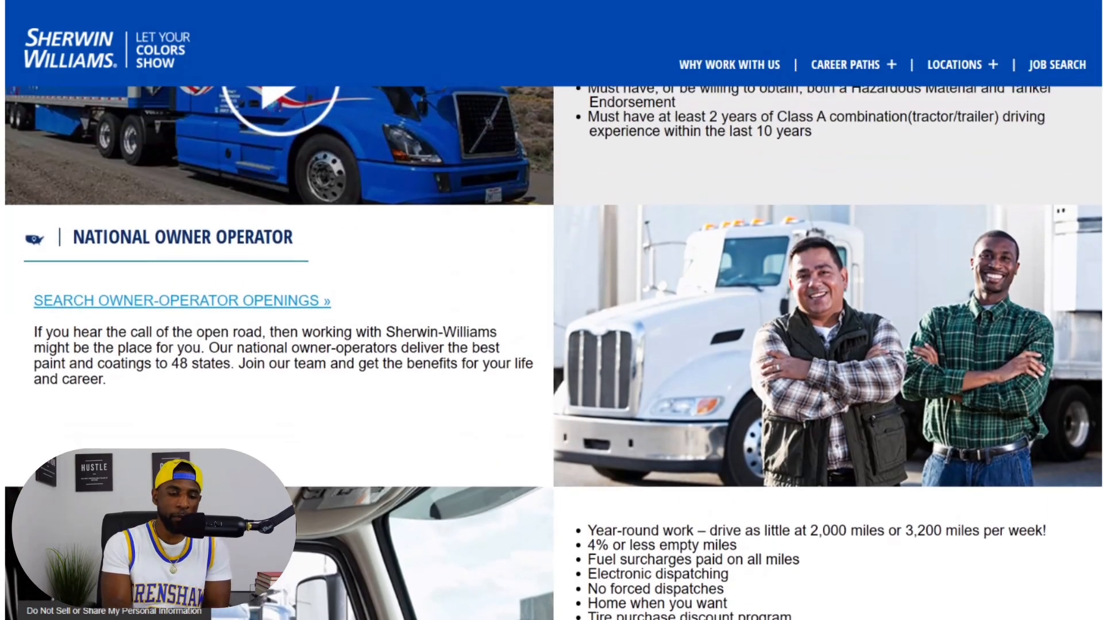
{"action": "scroll", "scroll_direction": "up", "scroll_amount": 3}
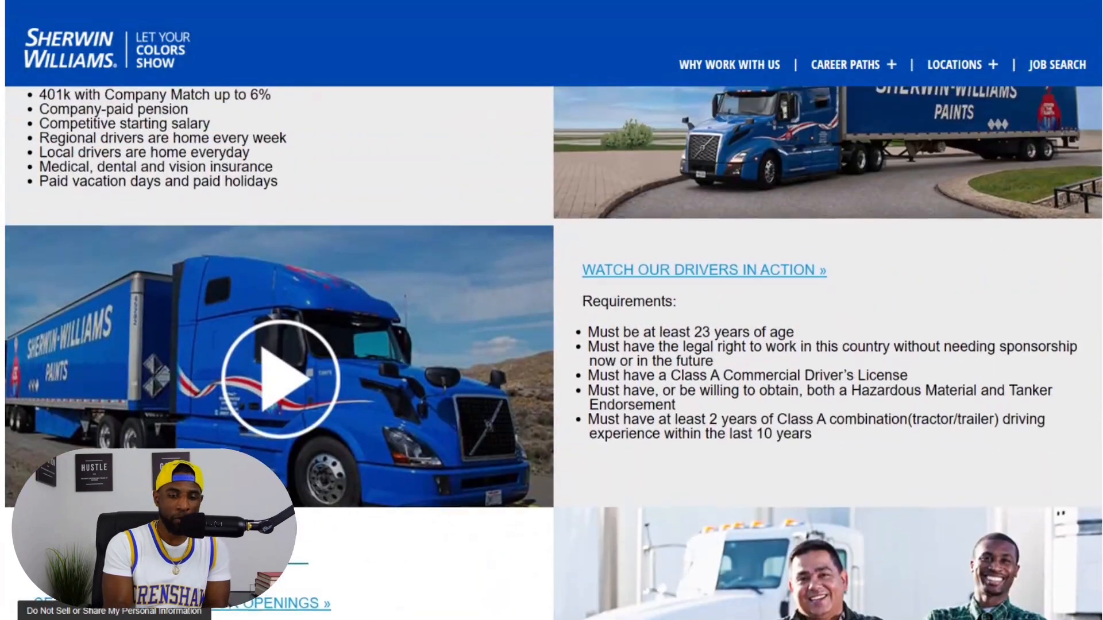
{"action": "scroll", "scroll_direction": "up", "scroll_amount": 3}
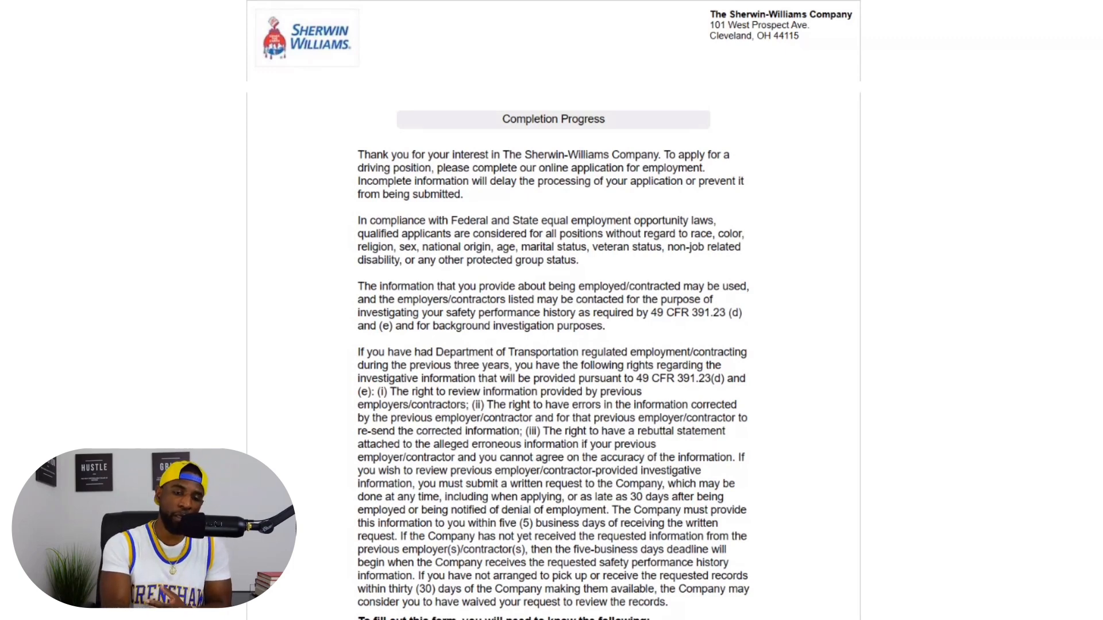
Continue past the introduction to the position-selection step with the hiring-states map.
{"action": "scroll", "scroll_direction": "down", "scroll_amount": 3}
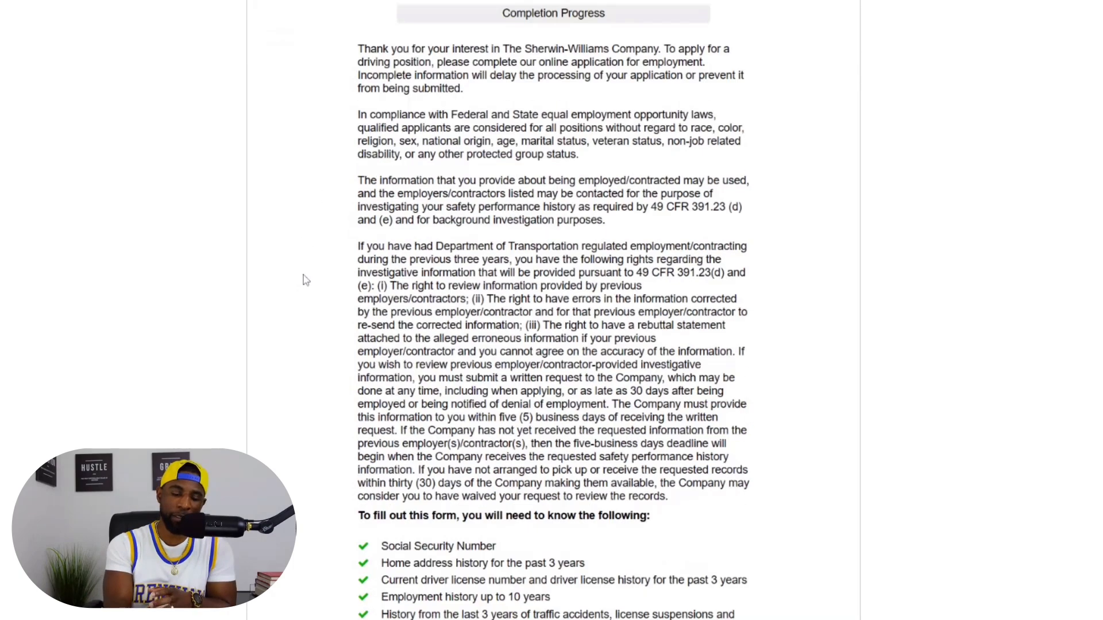
{"action": "scroll", "scroll_direction": "down", "scroll_amount": 3}
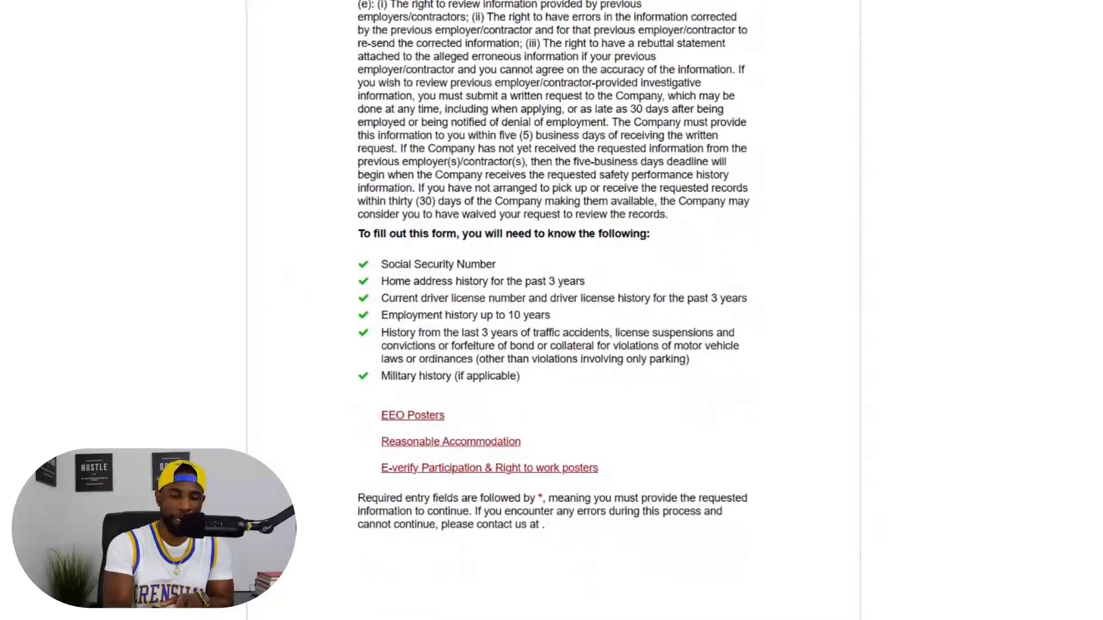
{"action": "scroll", "scroll_direction": "down", "scroll_amount": 3}
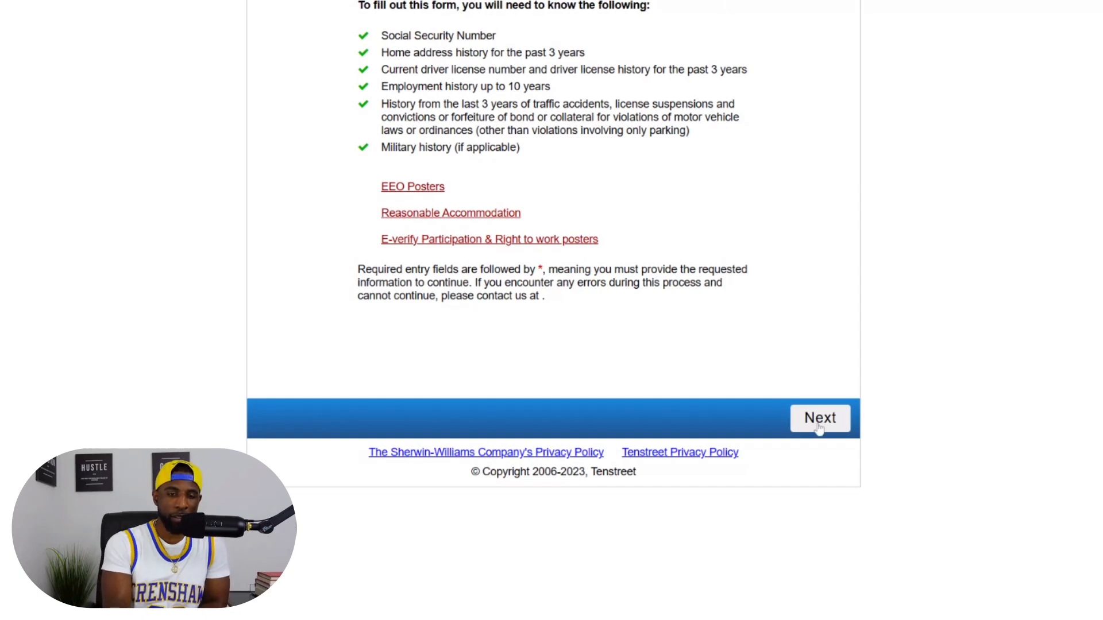
{"action": "left_click", "coordinate": [819, 419]}
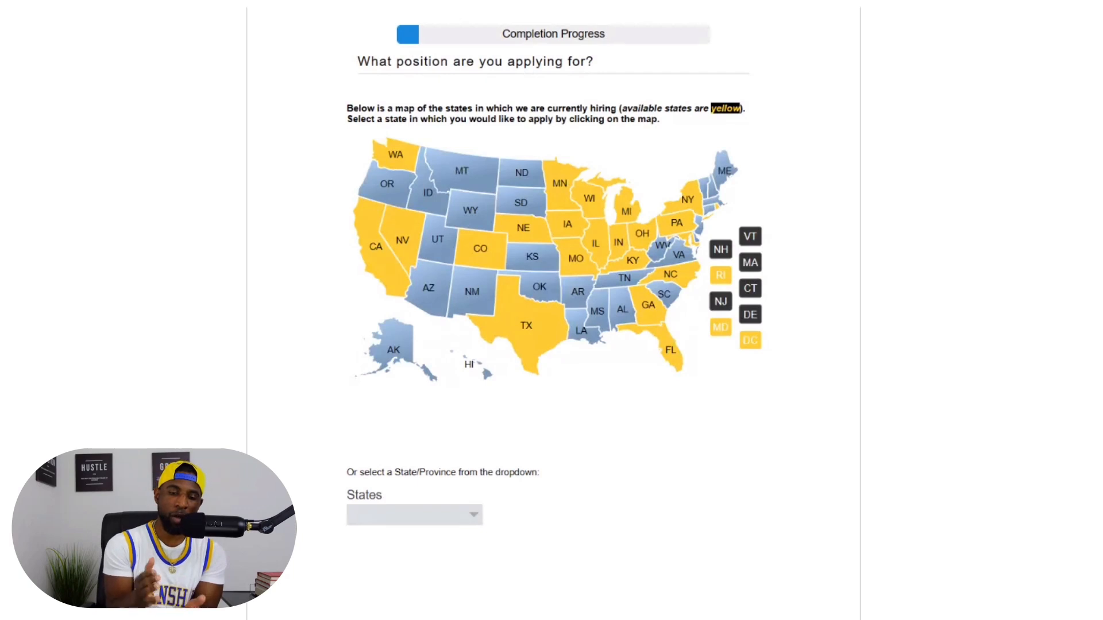
{"action": "mouse_move", "coordinate": [734, 498]}
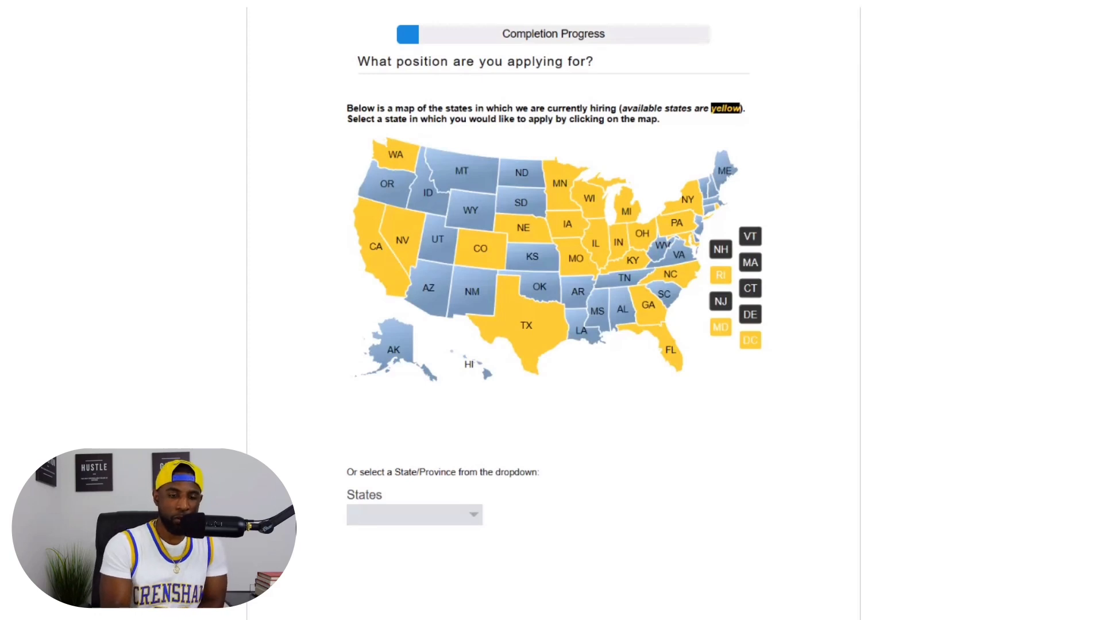
Choose California on the hiring map and open the Class-A Driver Apprentice description in Moreno Valley.
{"action": "scroll", "scroll_direction": "down", "scroll_amount": 3}
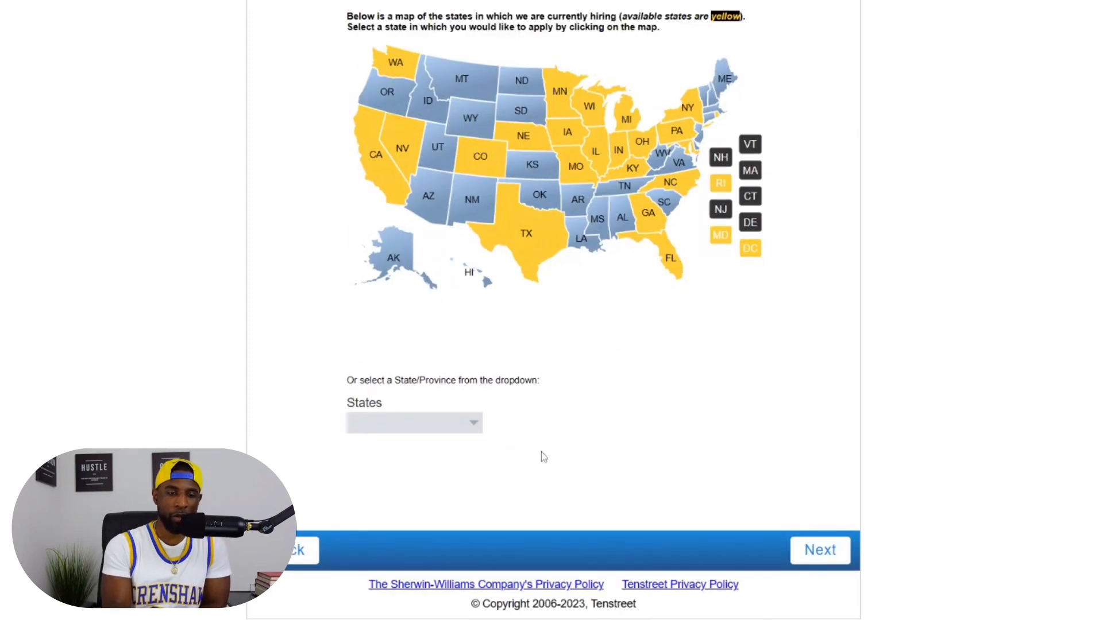
{"action": "left_click", "coordinate": [384, 175]}
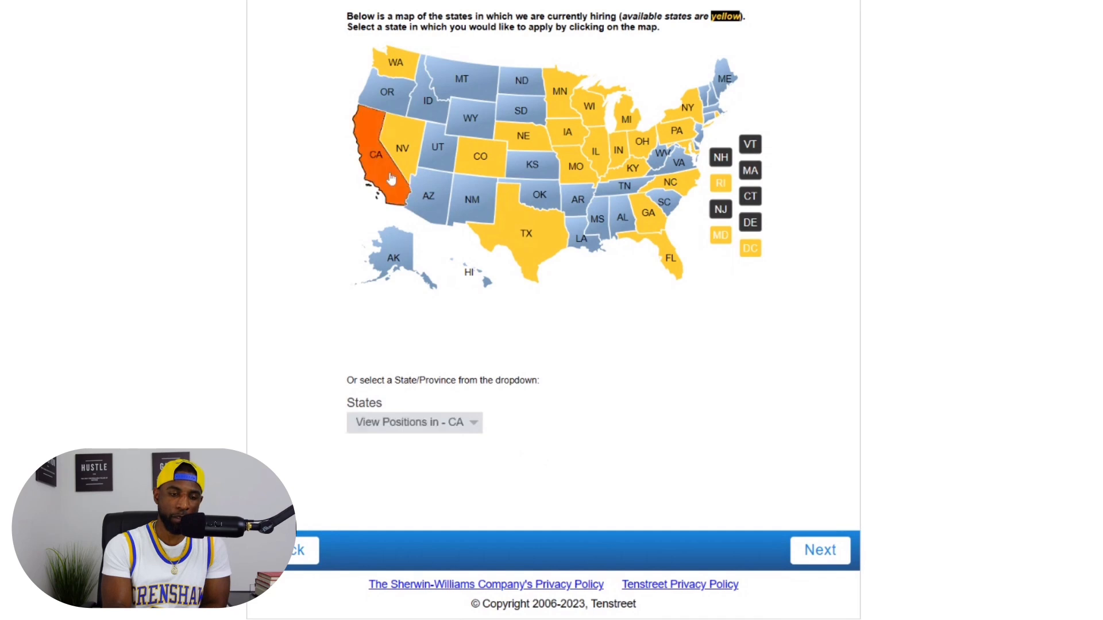
{"action": "left_click", "coordinate": [381, 175]}
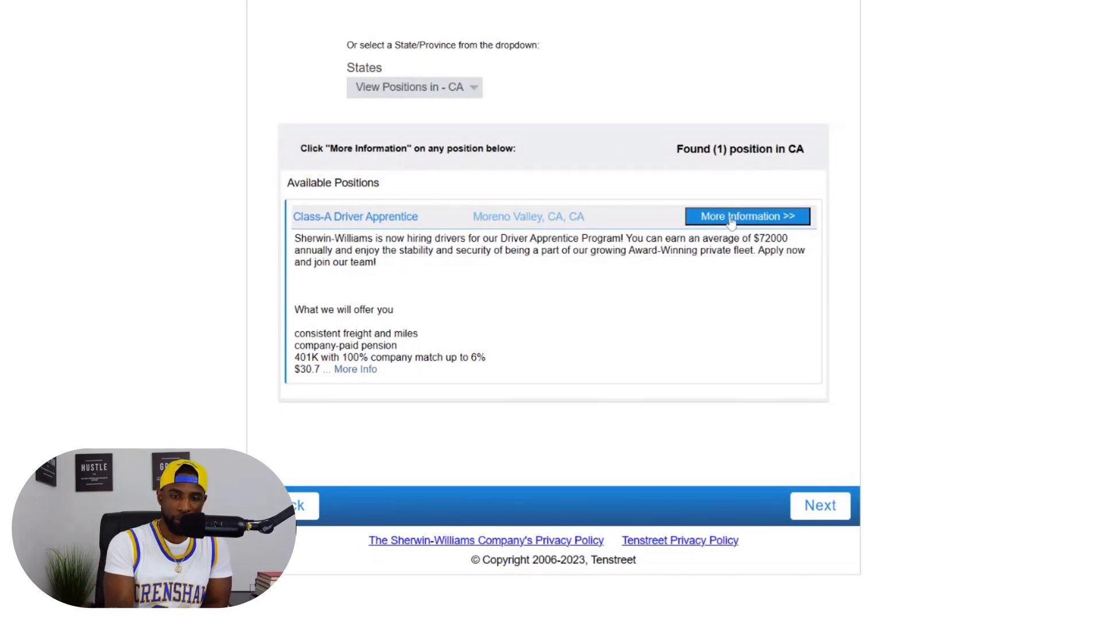
{"action": "left_click", "coordinate": [747, 216]}
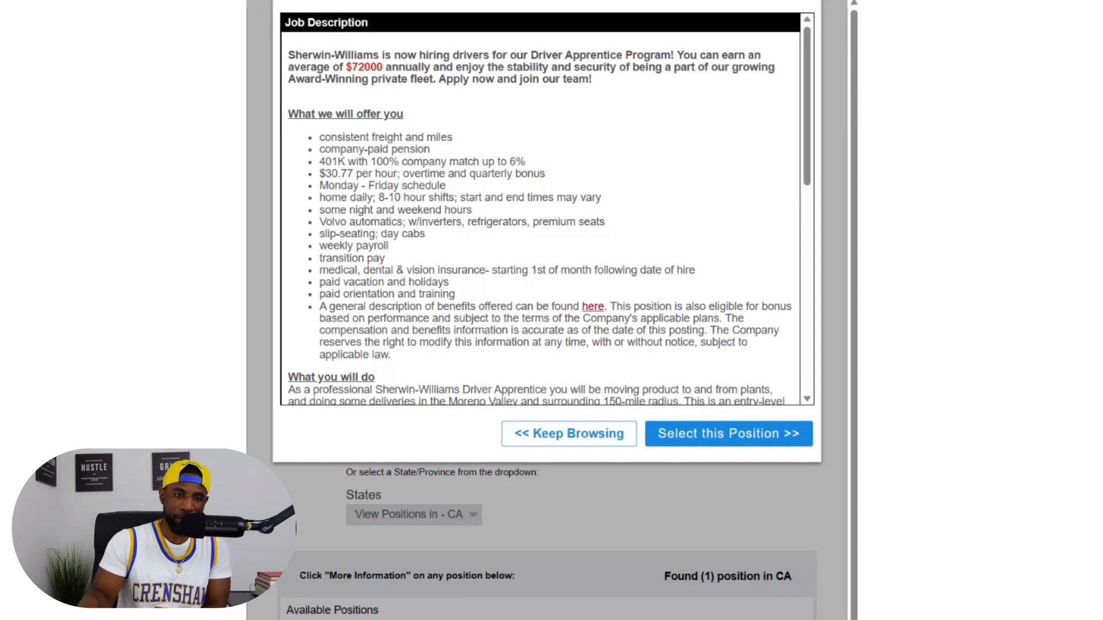
Read the Class-A Driver Apprentice job description popup to its end and back to the opening section.
{"action": "scroll", "scroll_direction": "down", "scroll_amount": 3}
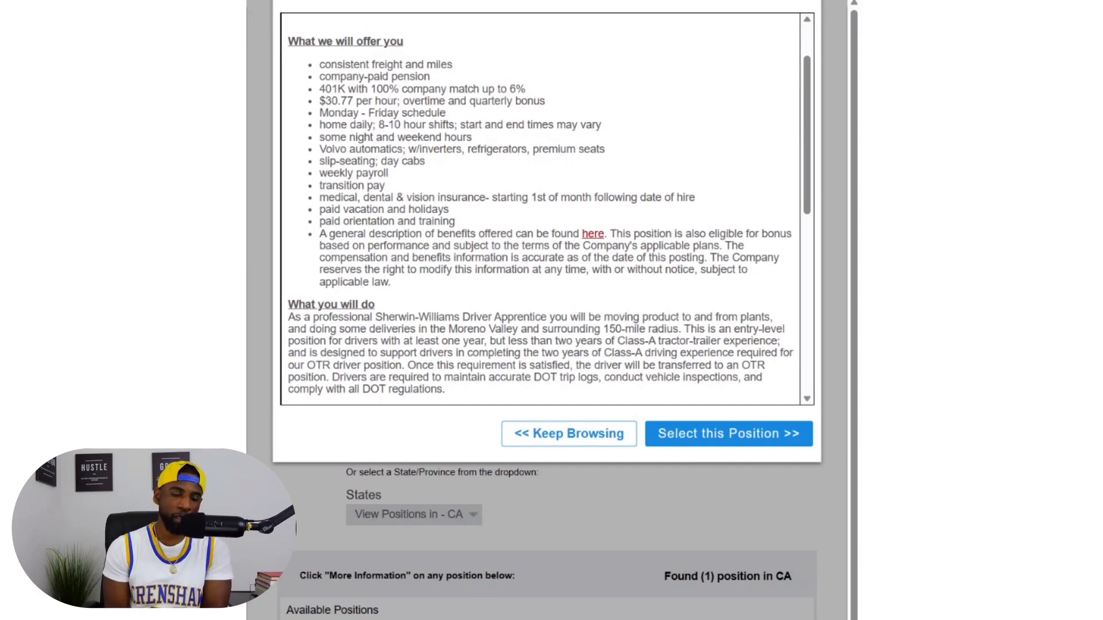
{"action": "scroll", "scroll_direction": "down", "scroll_amount": 3}
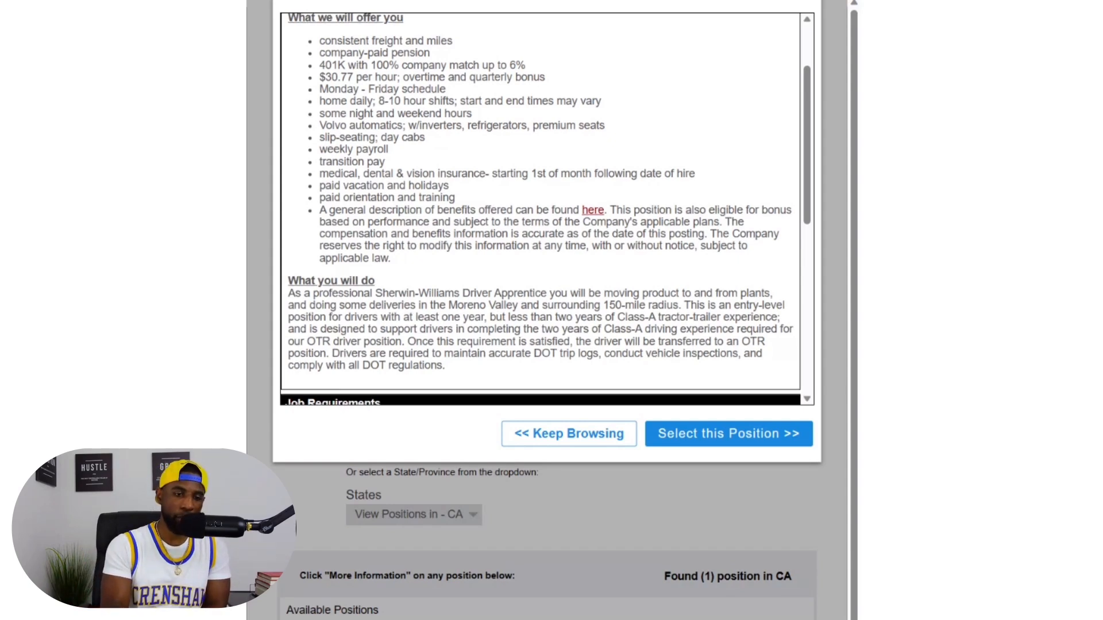
{"action": "scroll", "scroll_direction": "down", "scroll_amount": 3}
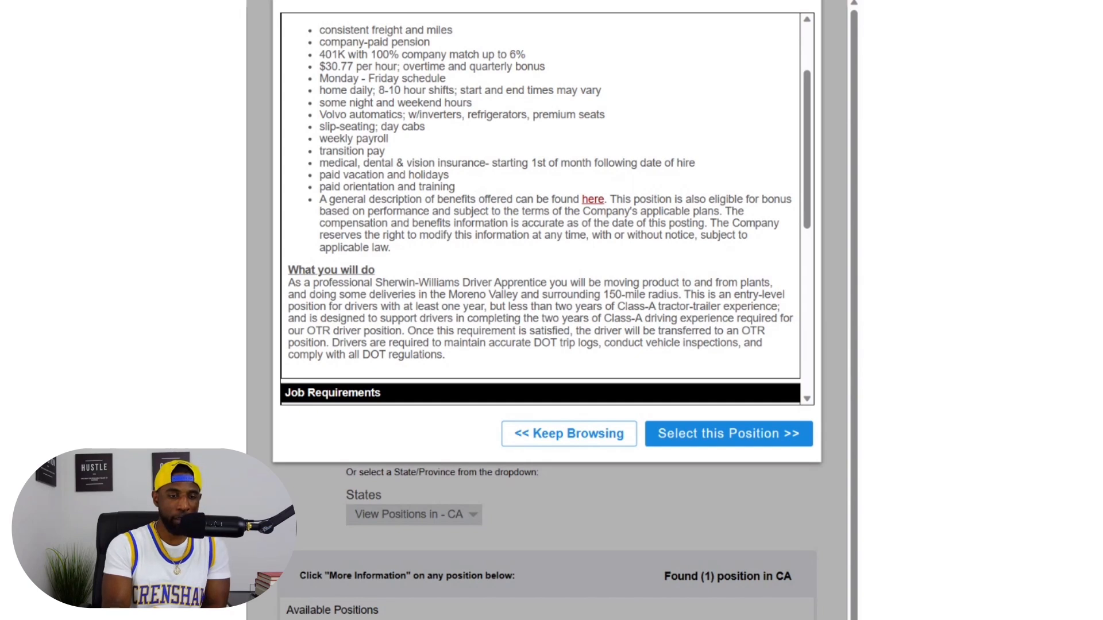
{"action": "mouse_move", "coordinate": [530, 258]}
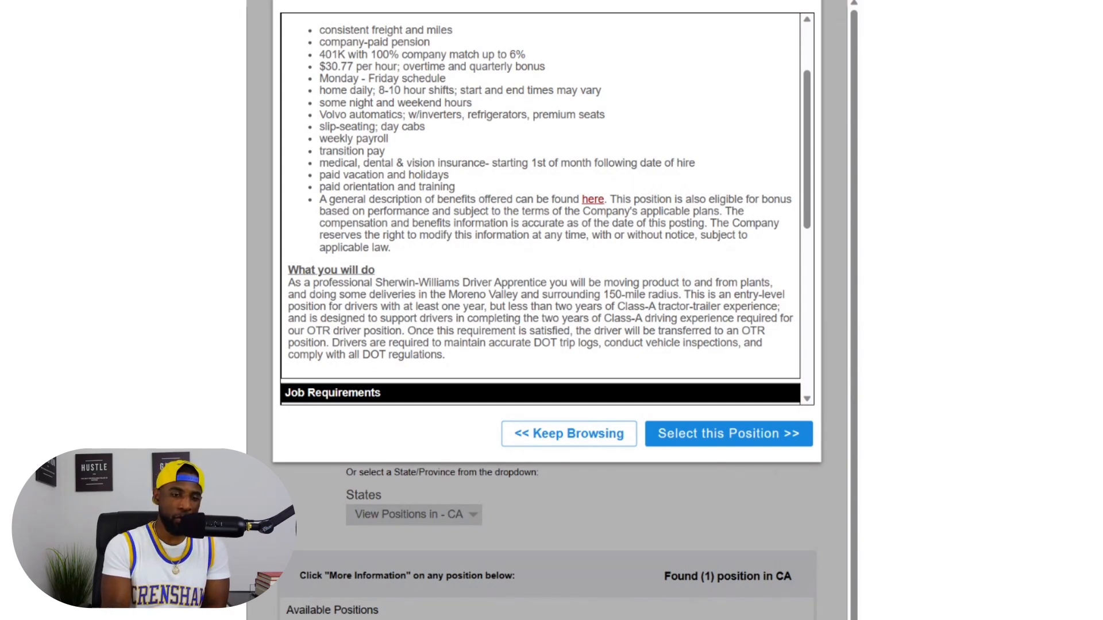
{"action": "scroll", "scroll_direction": "down", "scroll_amount": 3}
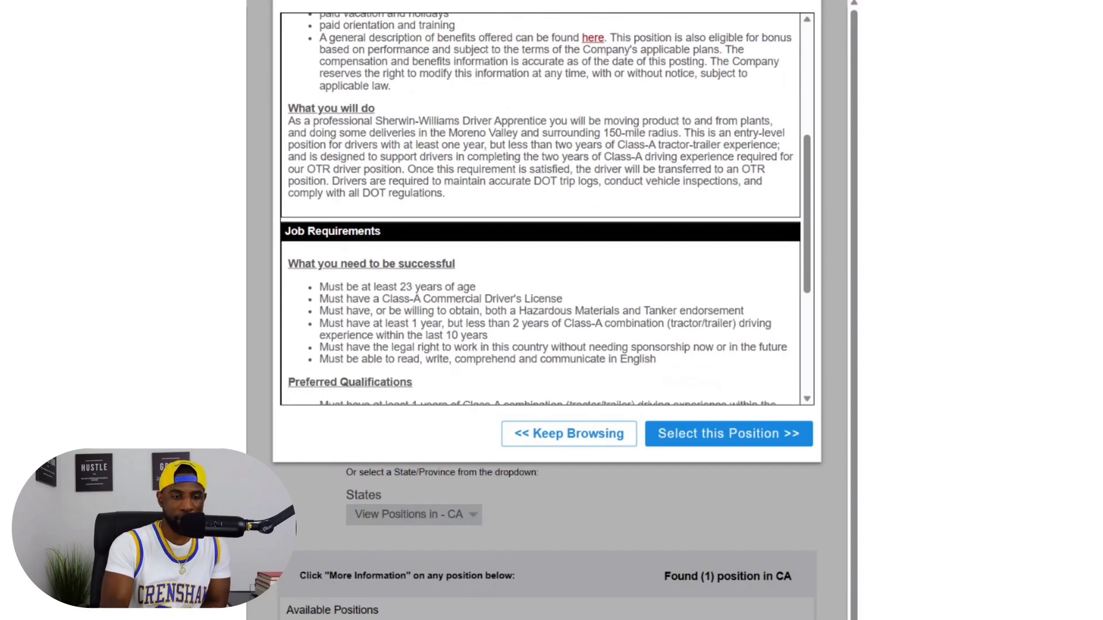
{"action": "scroll", "scroll_direction": "down", "scroll_amount": 3}
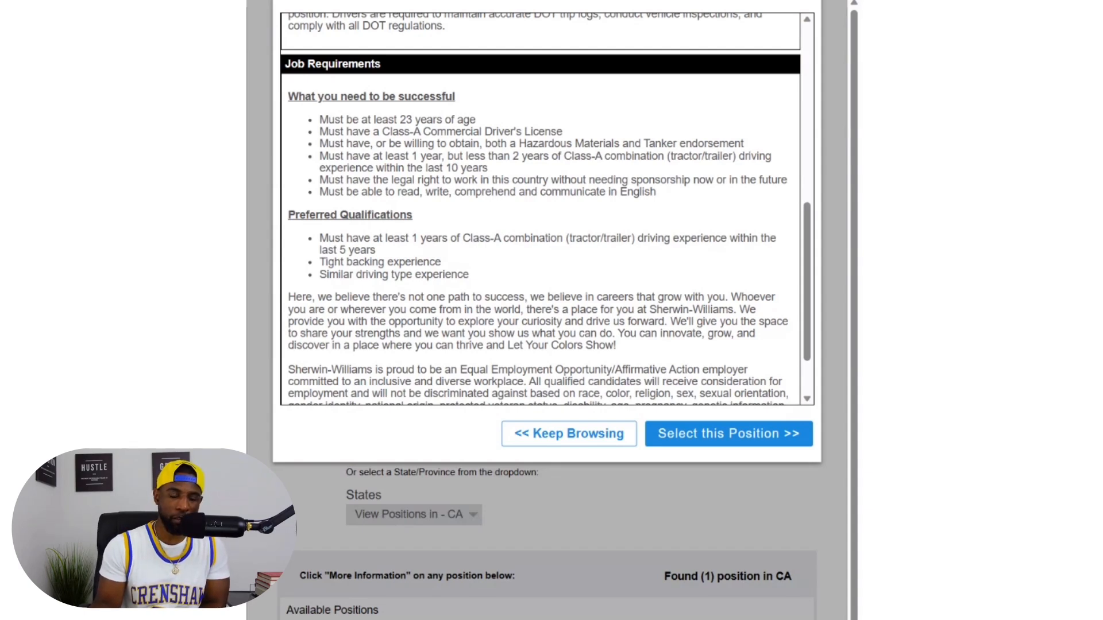
{"action": "scroll", "scroll_direction": "down", "scroll_amount": 3}
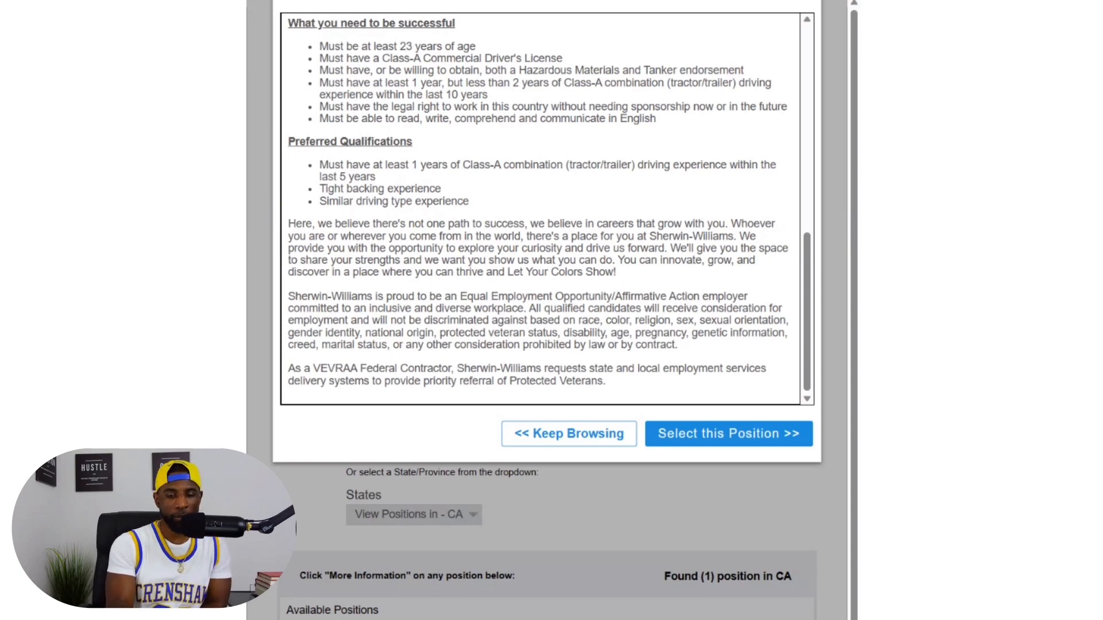
{"action": "scroll", "scroll_direction": "up", "scroll_amount": 3}
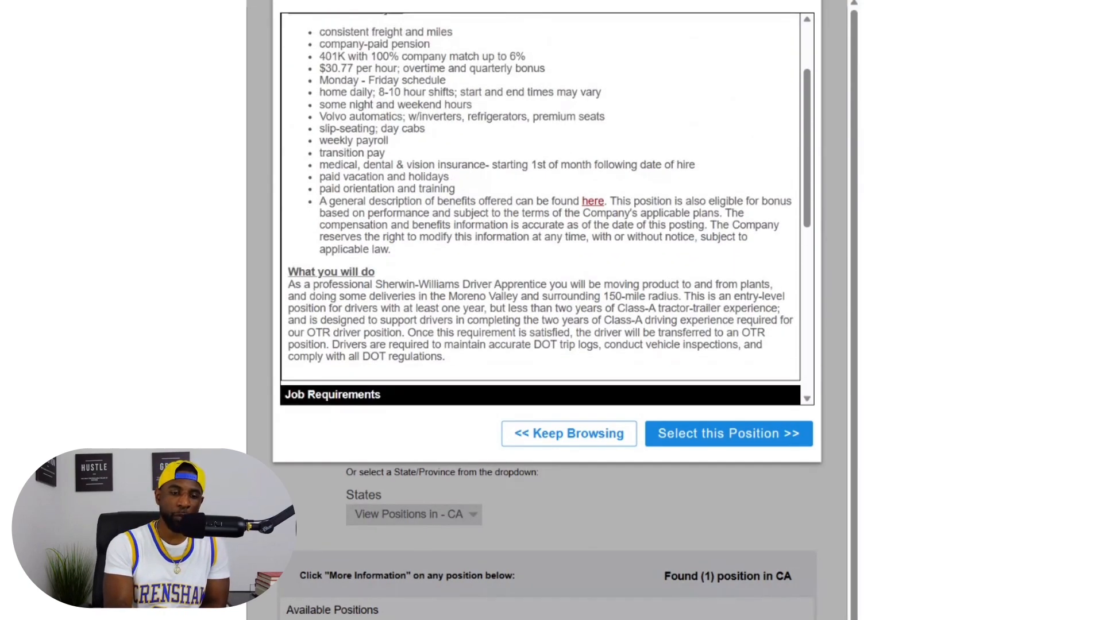
{"action": "scroll", "scroll_direction": "up", "scroll_amount": 3}
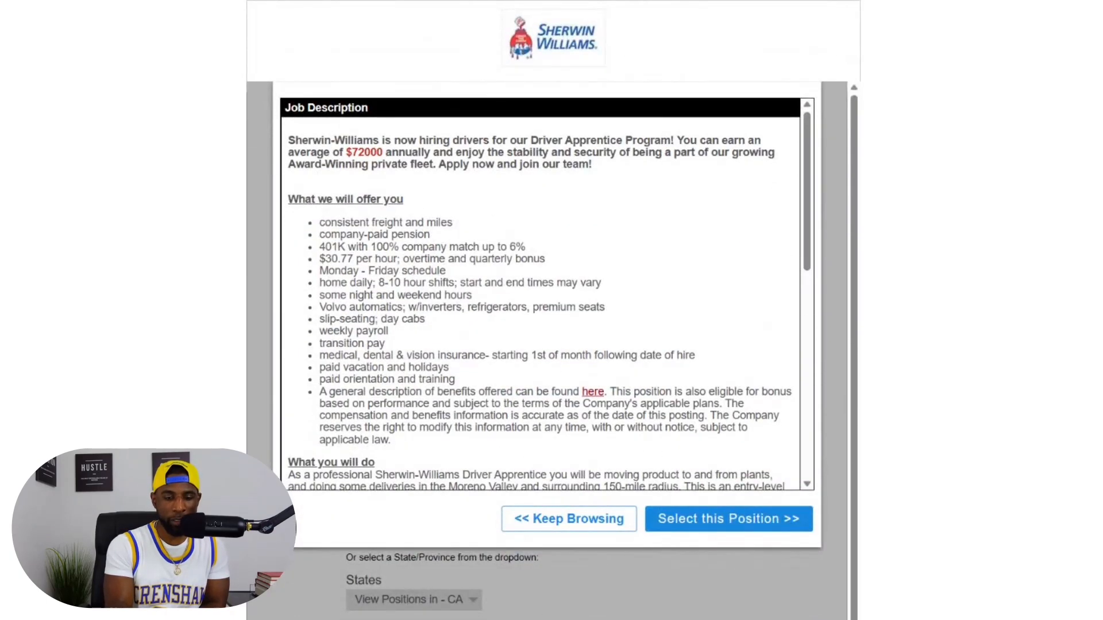
{"action": "mouse_move", "coordinate": [569, 518]}
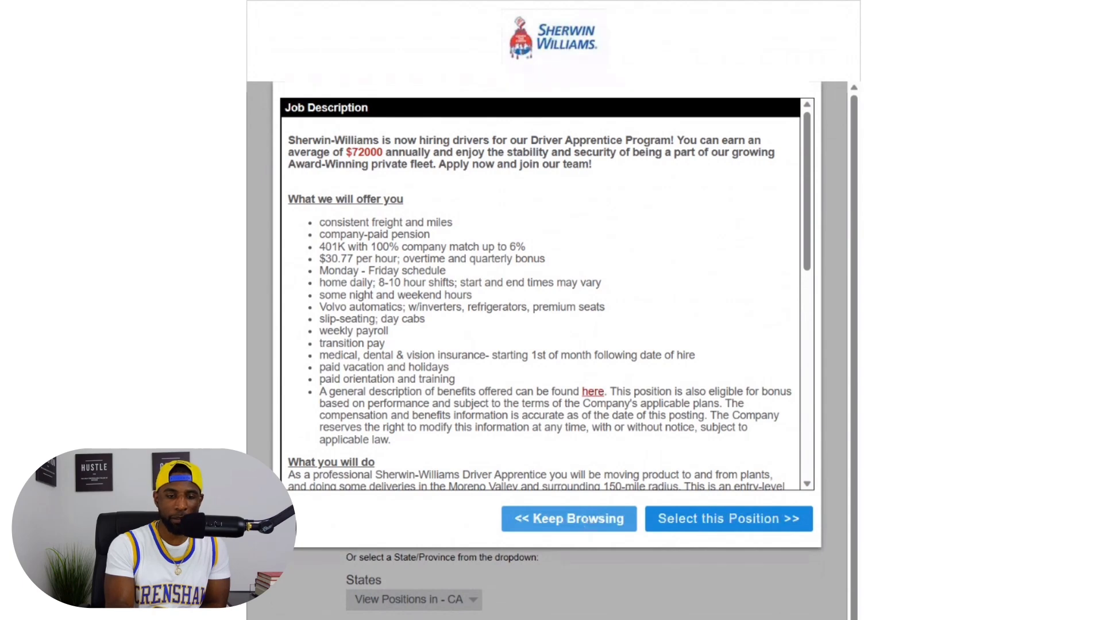
Close the Apprentice description, choose Colorado, and open the Local Day Class-A Truck Driver job in Aurora.
{"action": "left_click", "coordinate": [568, 518]}
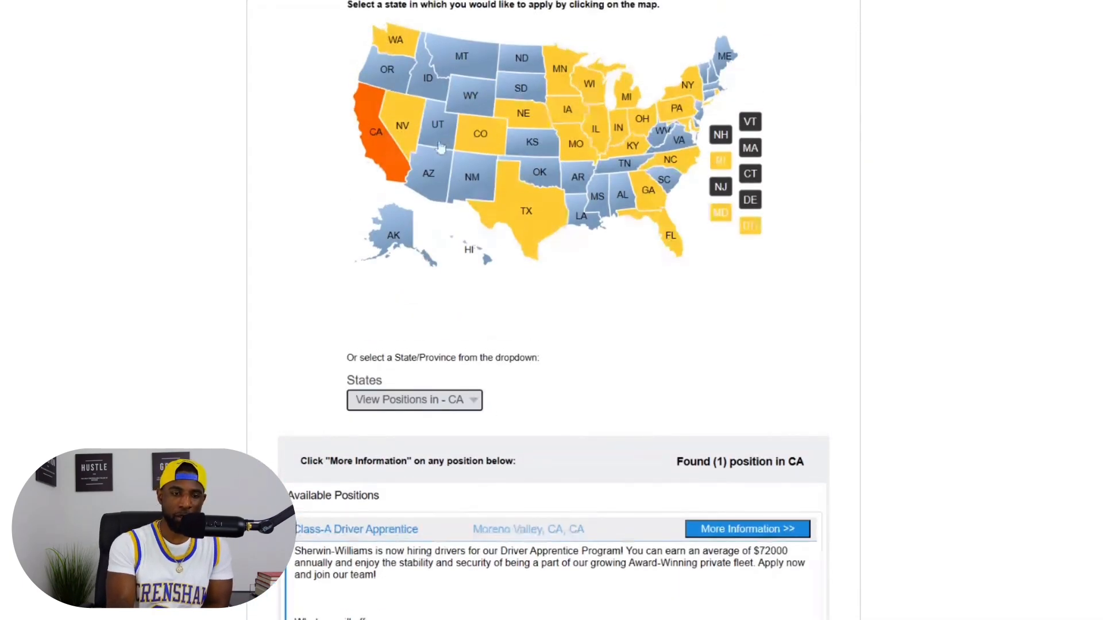
{"action": "left_click", "coordinate": [480, 134]}
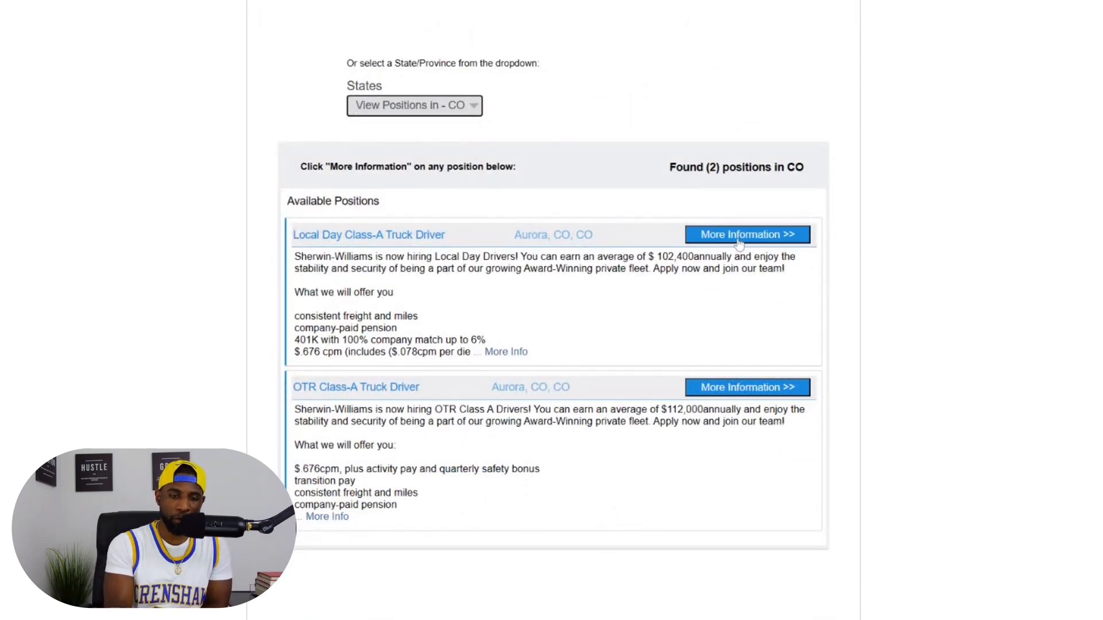
{"action": "left_click", "coordinate": [745, 235]}
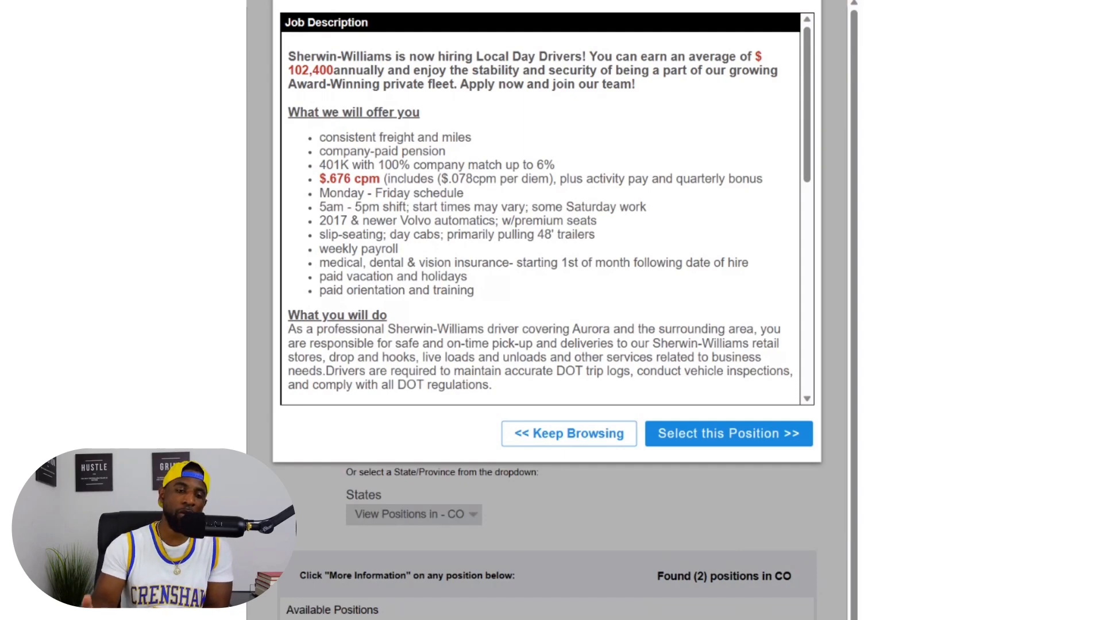
{"action": "scroll", "scroll_direction": "up", "scroll_amount": 3}
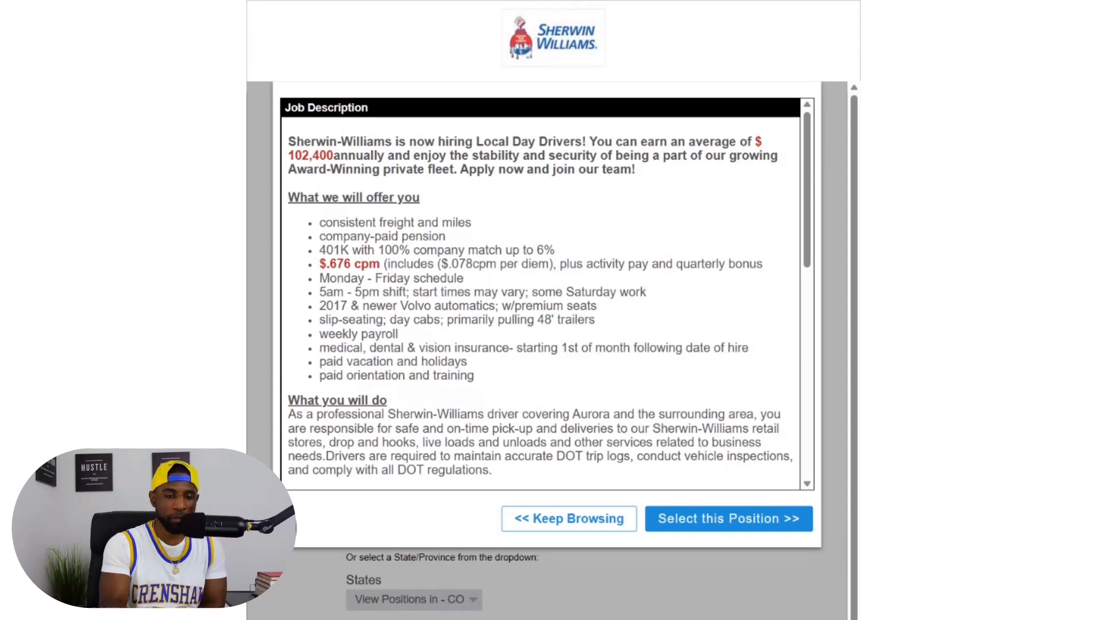
{"action": "scroll", "scroll_direction": "down", "scroll_amount": 3}
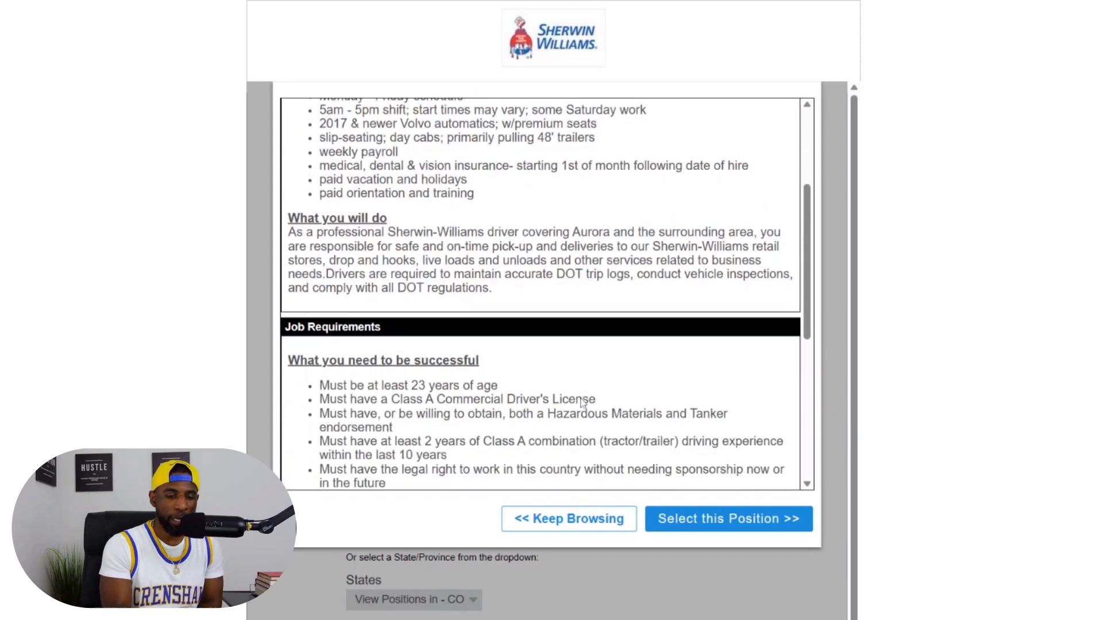
{"action": "scroll", "scroll_direction": "down", "scroll_amount": 3}
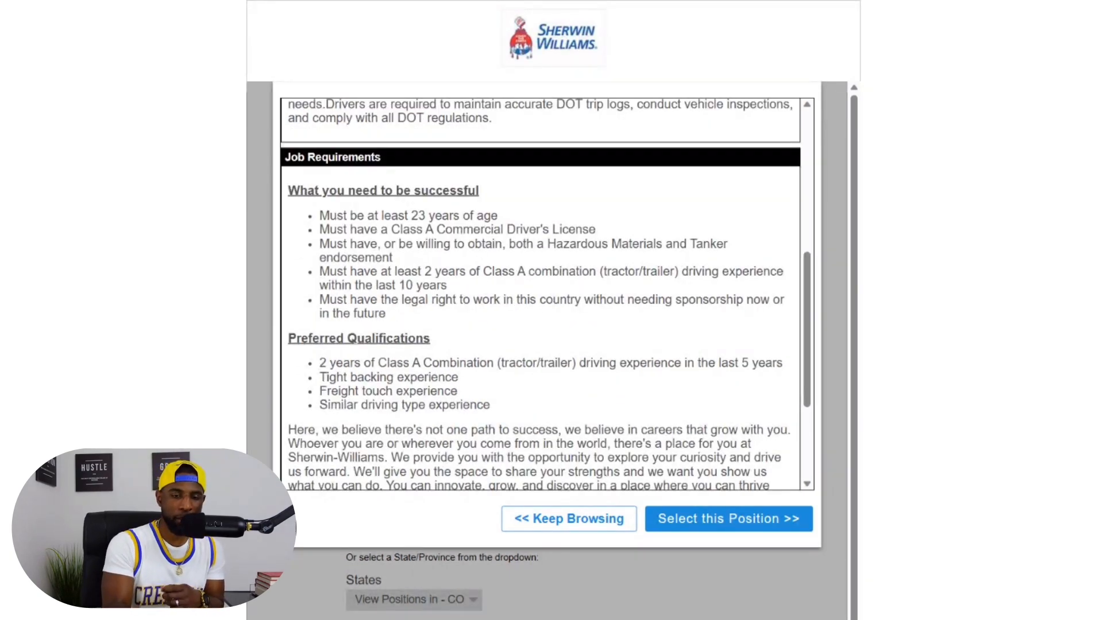
{"action": "scroll", "scroll_direction": "down", "scroll_amount": 3}
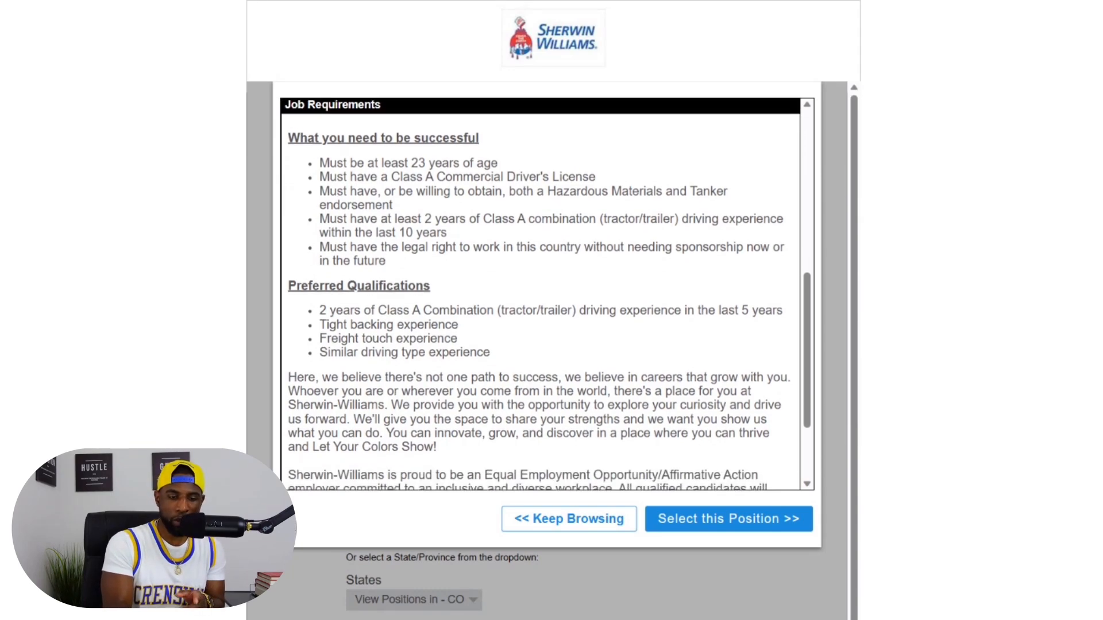
{"action": "scroll", "scroll_direction": "down", "scroll_amount": 3}
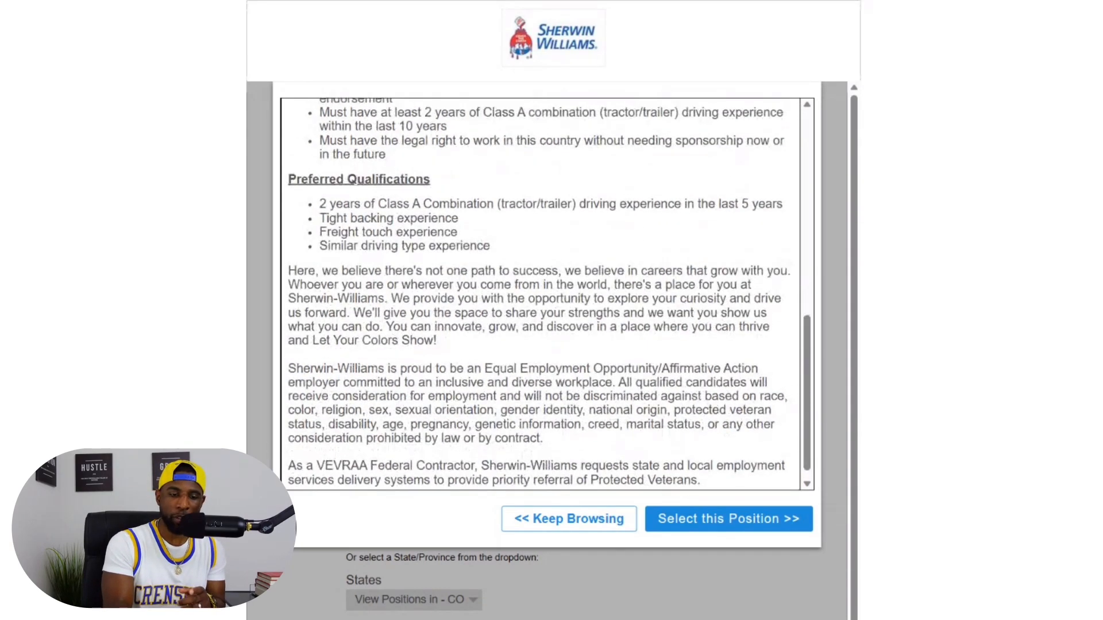
{"action": "scroll", "scroll_direction": "up", "scroll_amount": 3}
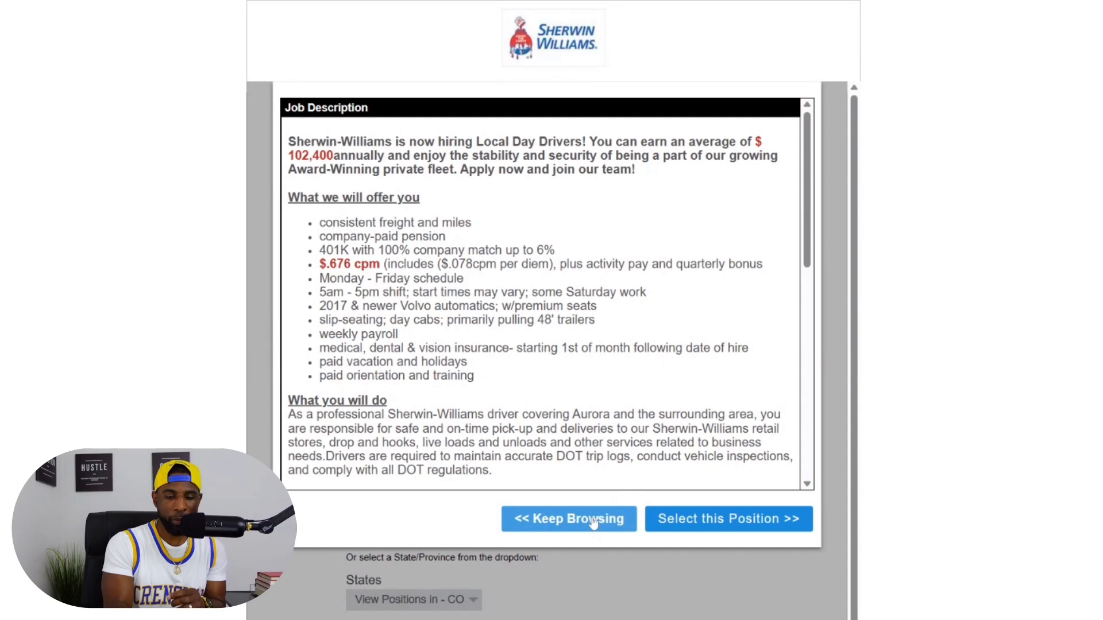
Close the Local Day description and open the OTR Class-A Truck Driver description for Aurora, CO.
{"action": "left_click", "coordinate": [568, 518]}
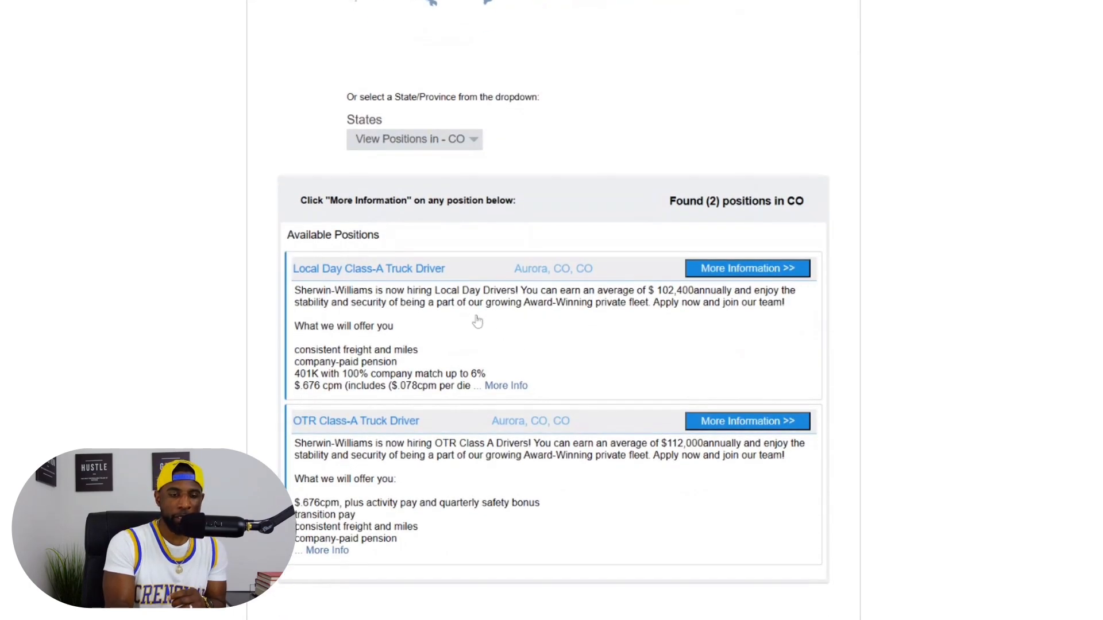
{"action": "mouse_move", "coordinate": [462, 343]}
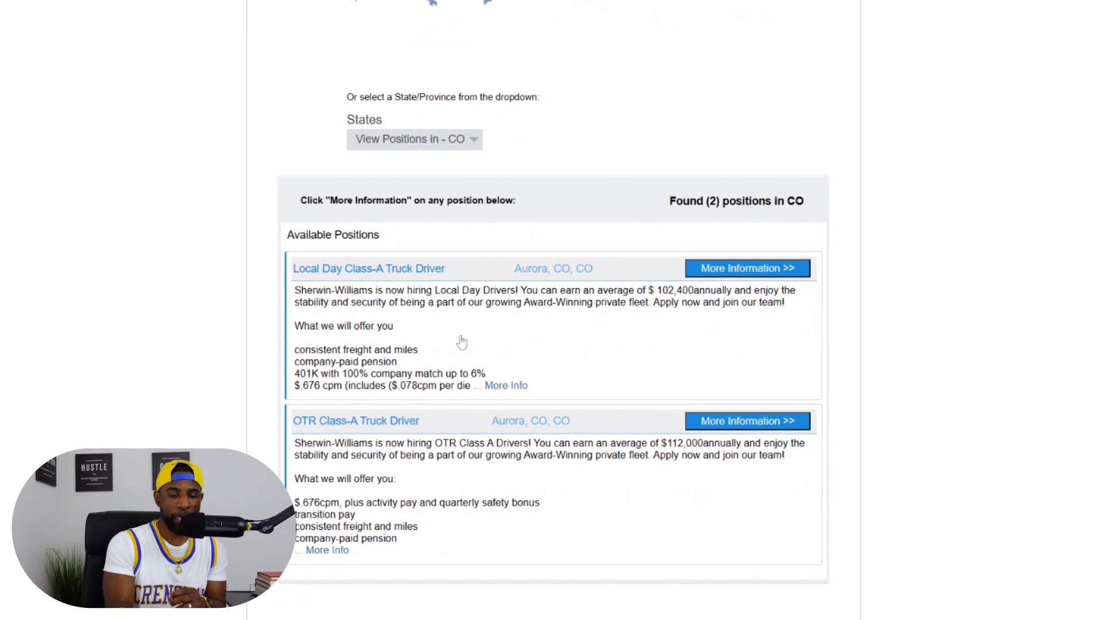
{"action": "mouse_move", "coordinate": [424, 473]}
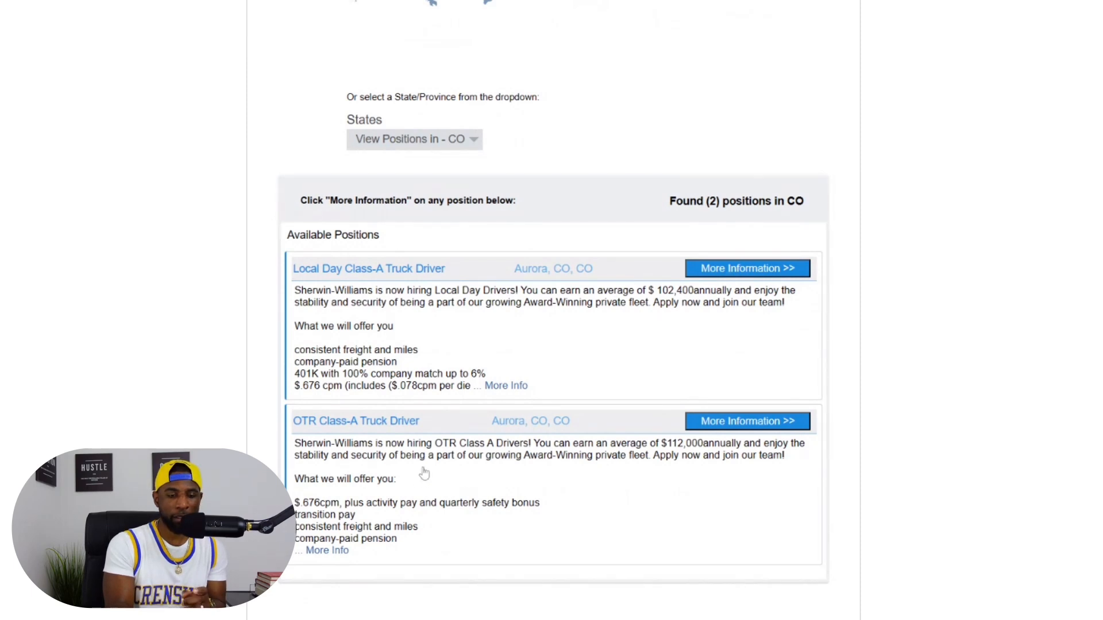
{"action": "mouse_move", "coordinate": [627, 497]}
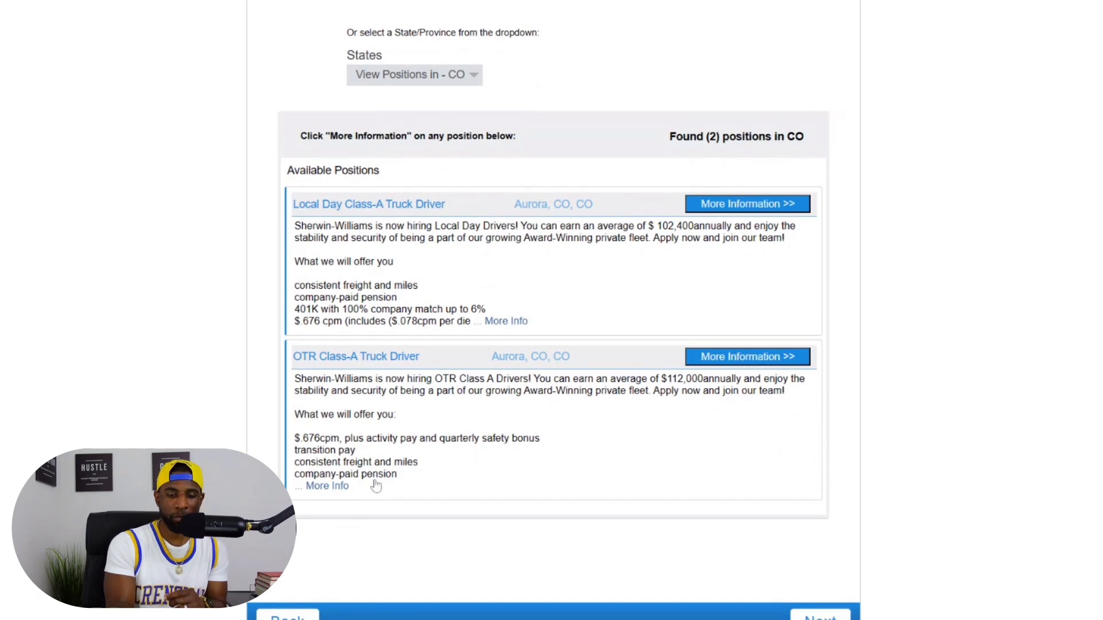
{"action": "left_click", "coordinate": [745, 357]}
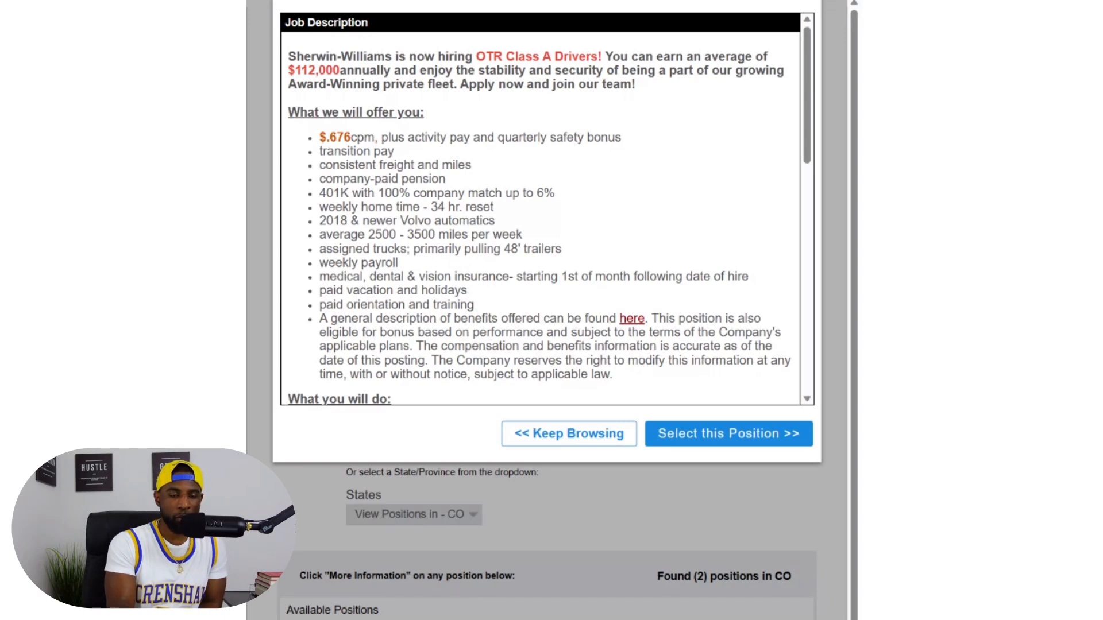
{"action": "scroll", "scroll_direction": "down", "scroll_amount": 3}
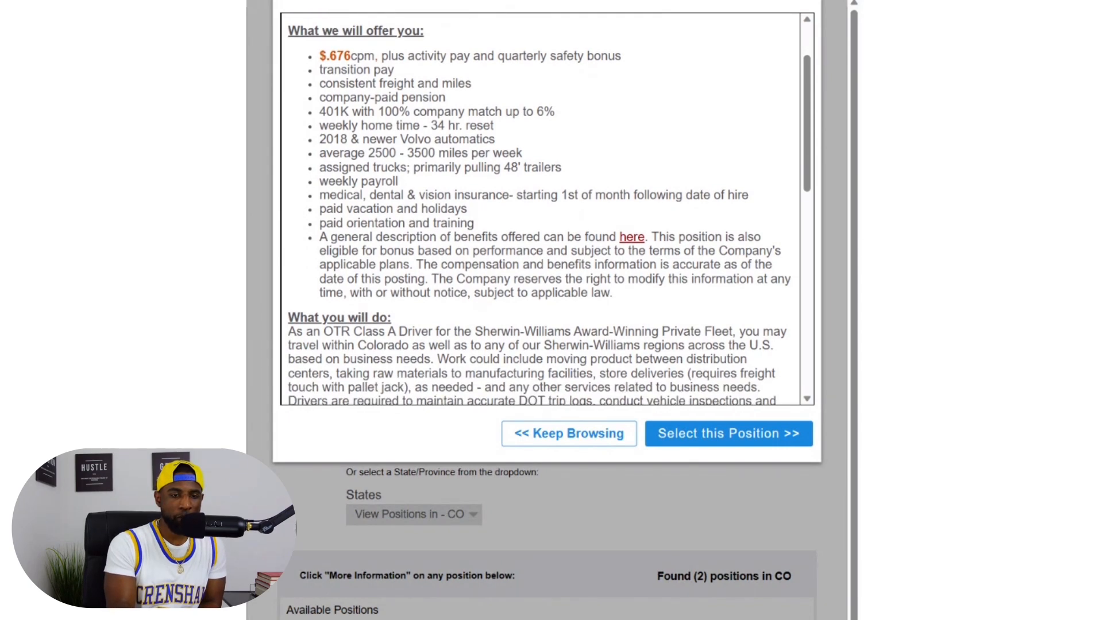
{"action": "mouse_move", "coordinate": [416, 188]}
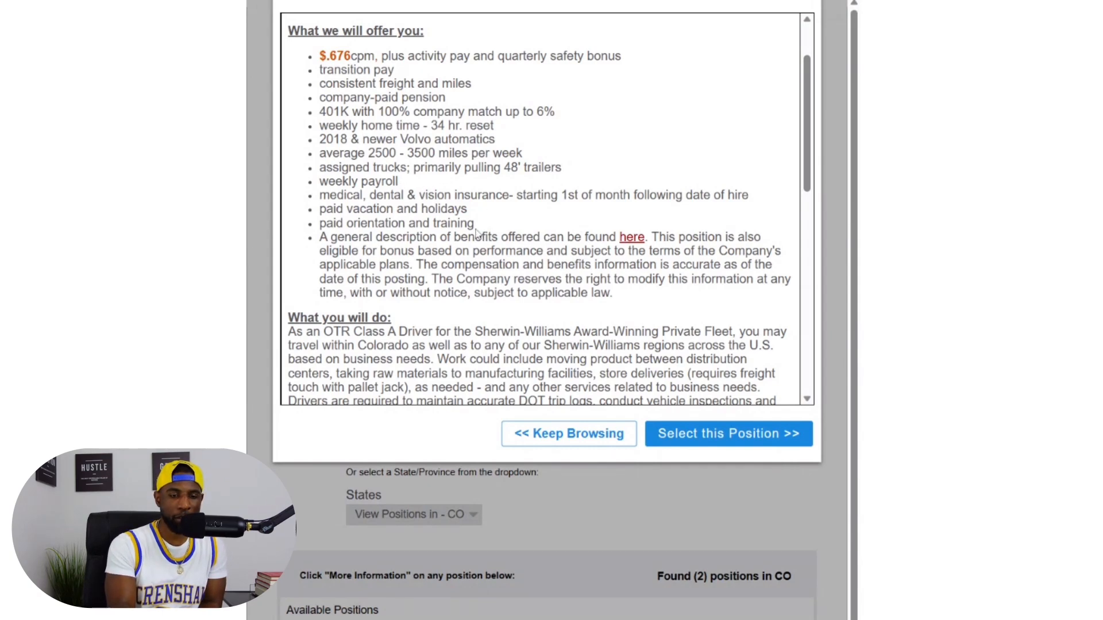
{"action": "scroll", "scroll_direction": "down", "scroll_amount": 3}
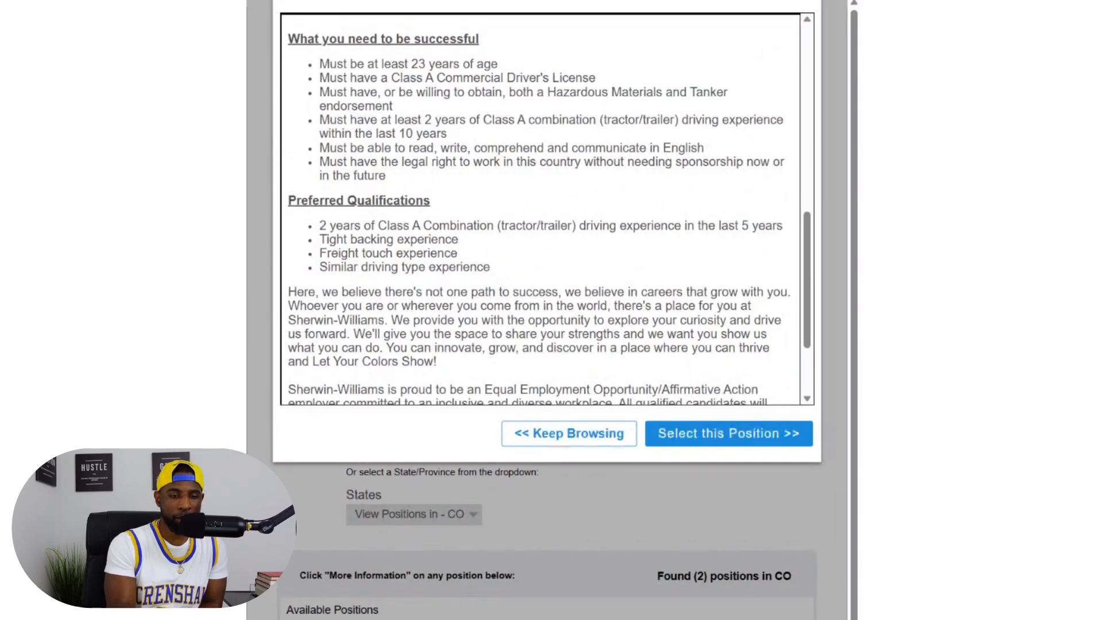
{"action": "scroll", "scroll_direction": "up", "scroll_amount": 3}
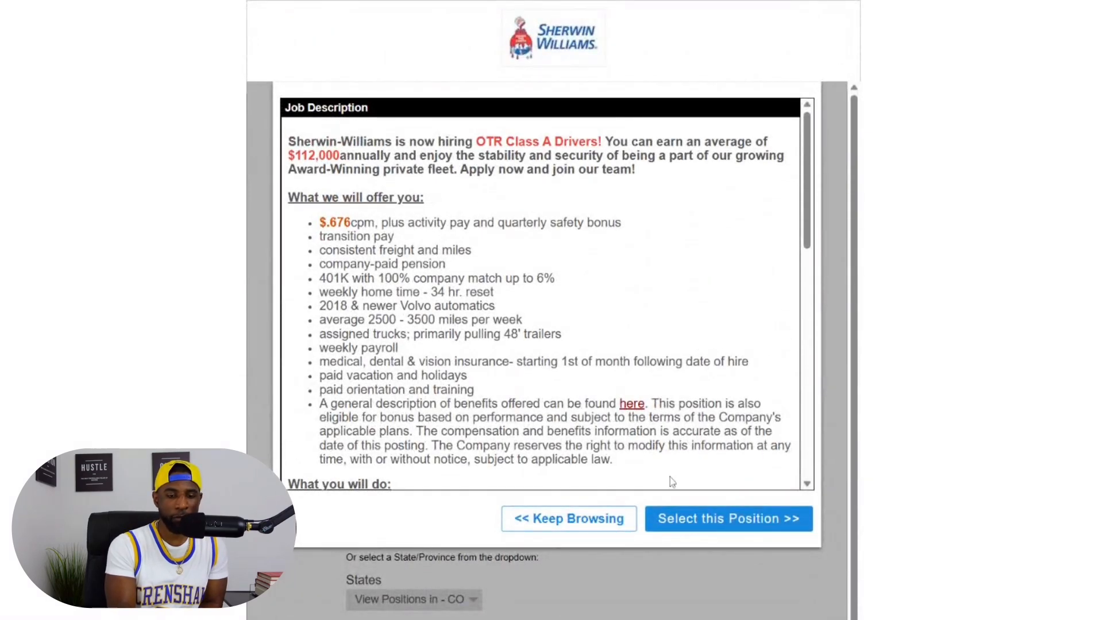
{"action": "left_click", "coordinate": [569, 519]}
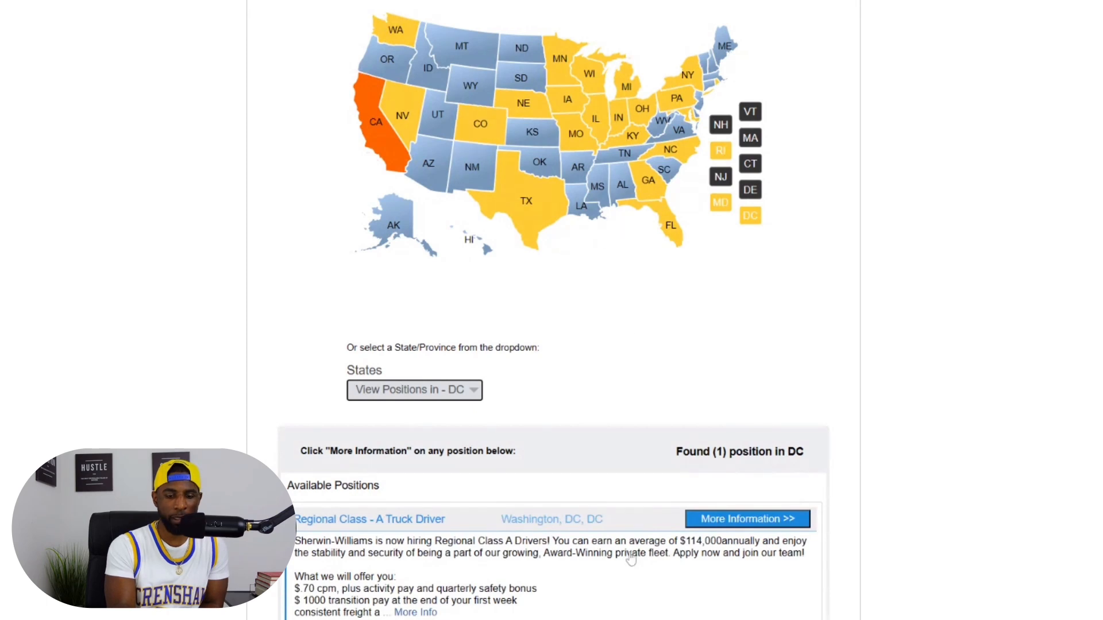
{"action": "scroll", "scroll_direction": "down", "scroll_amount": 3}
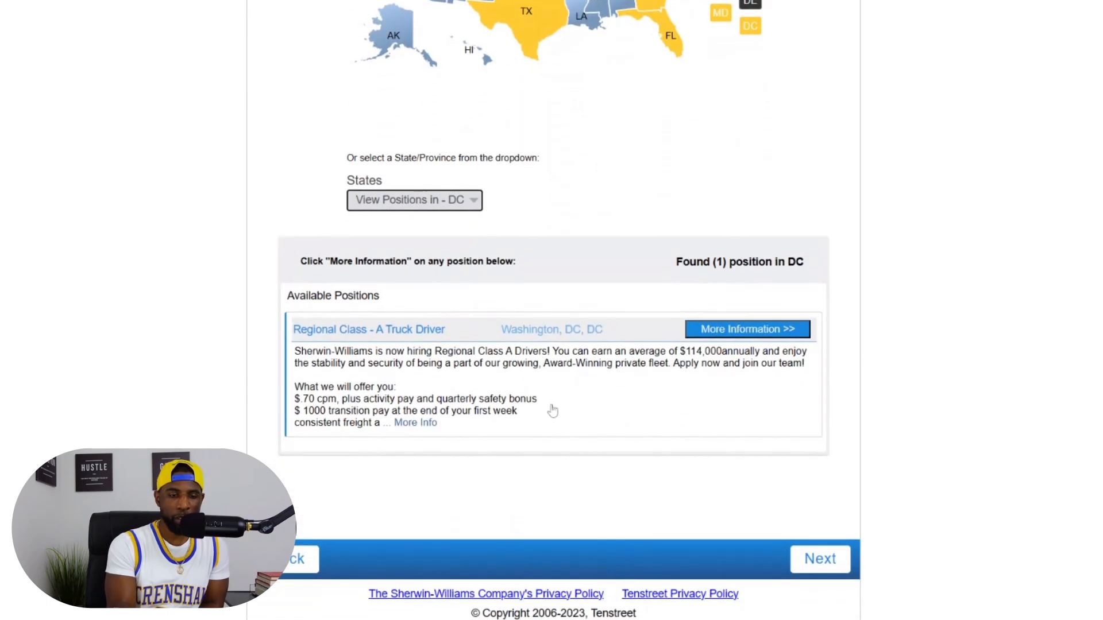
{"action": "mouse_move", "coordinate": [610, 433]}
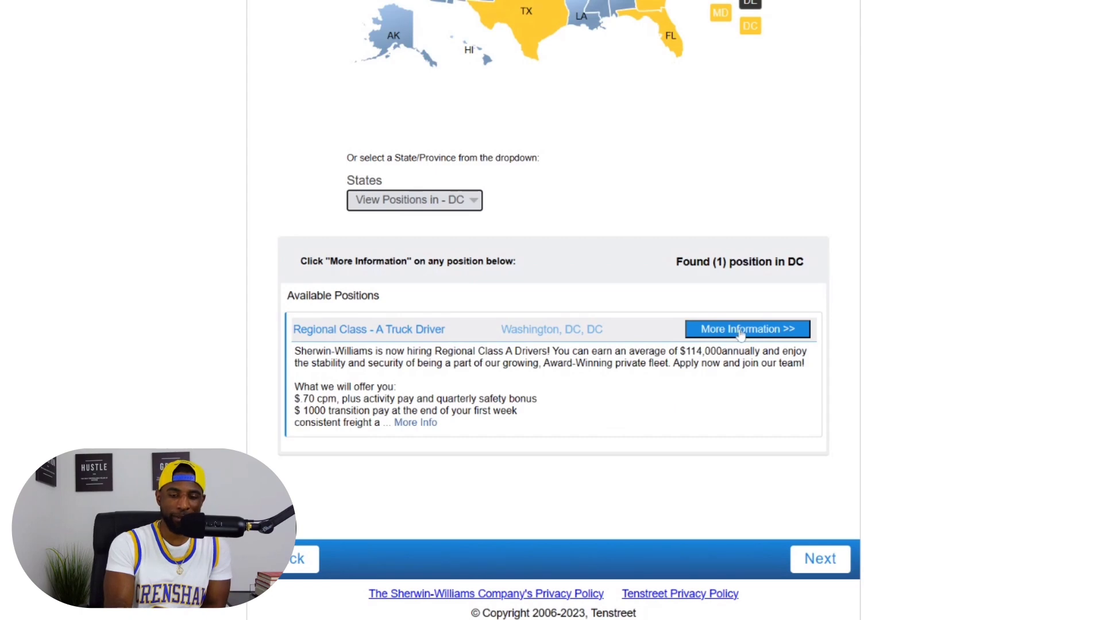
{"action": "left_click", "coordinate": [747, 328]}
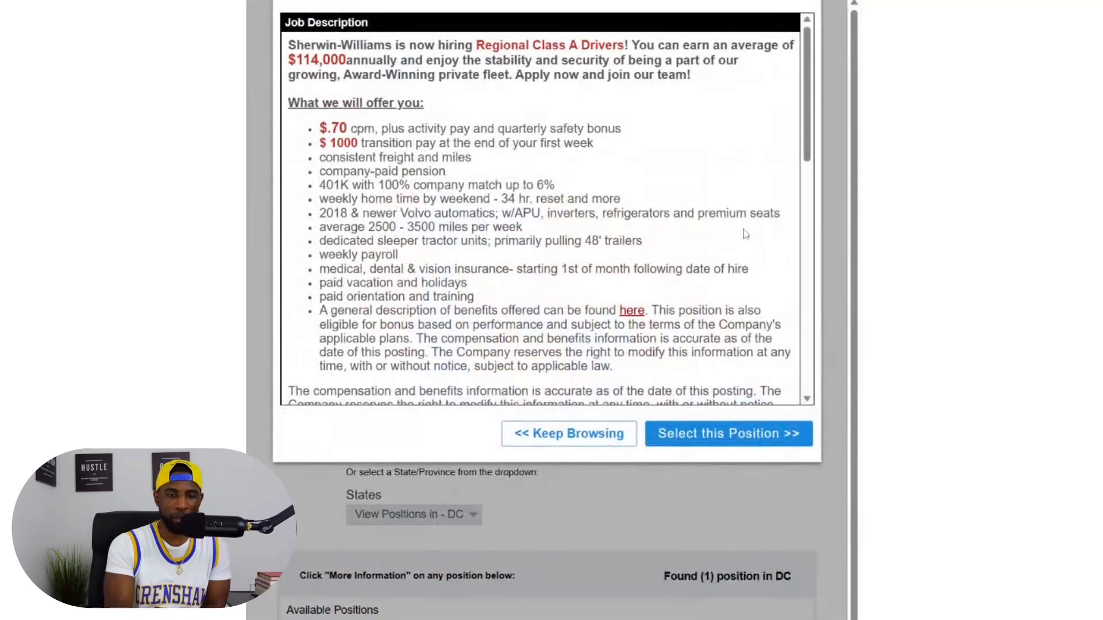
{"action": "scroll", "scroll_direction": "up", "scroll_amount": 3}
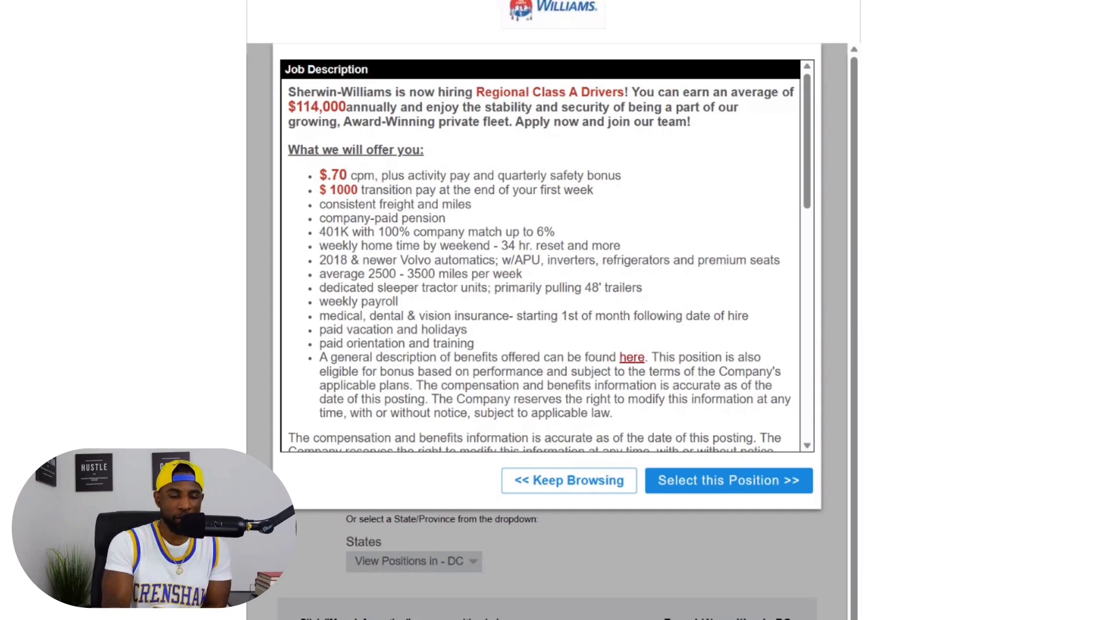
{"action": "scroll", "scroll_direction": "down", "scroll_amount": 3}
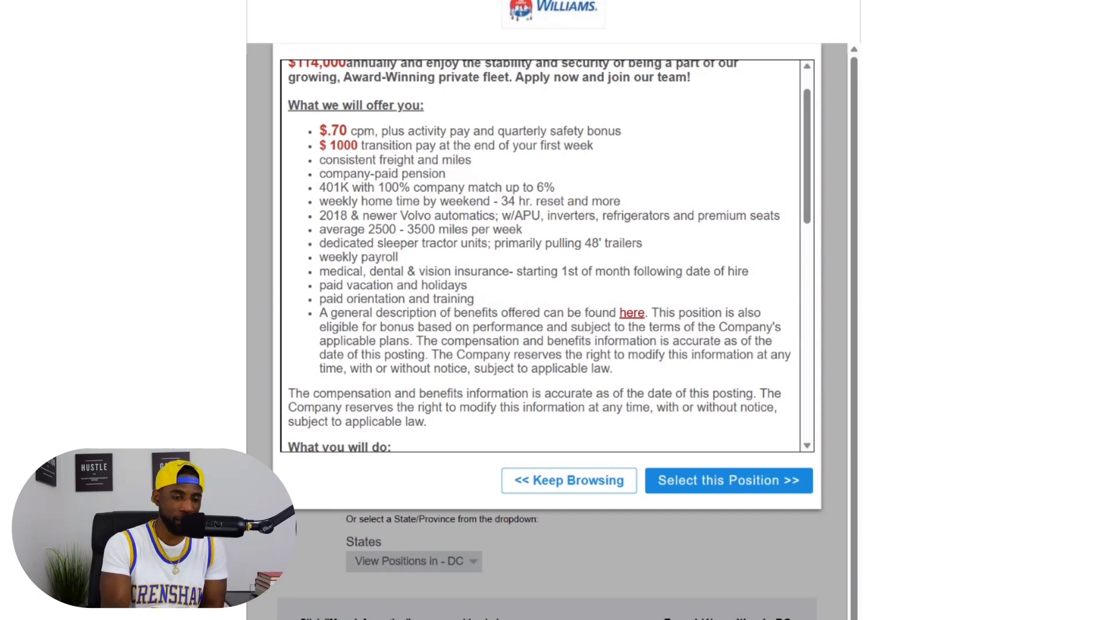
{"action": "mouse_move", "coordinate": [466, 255]}
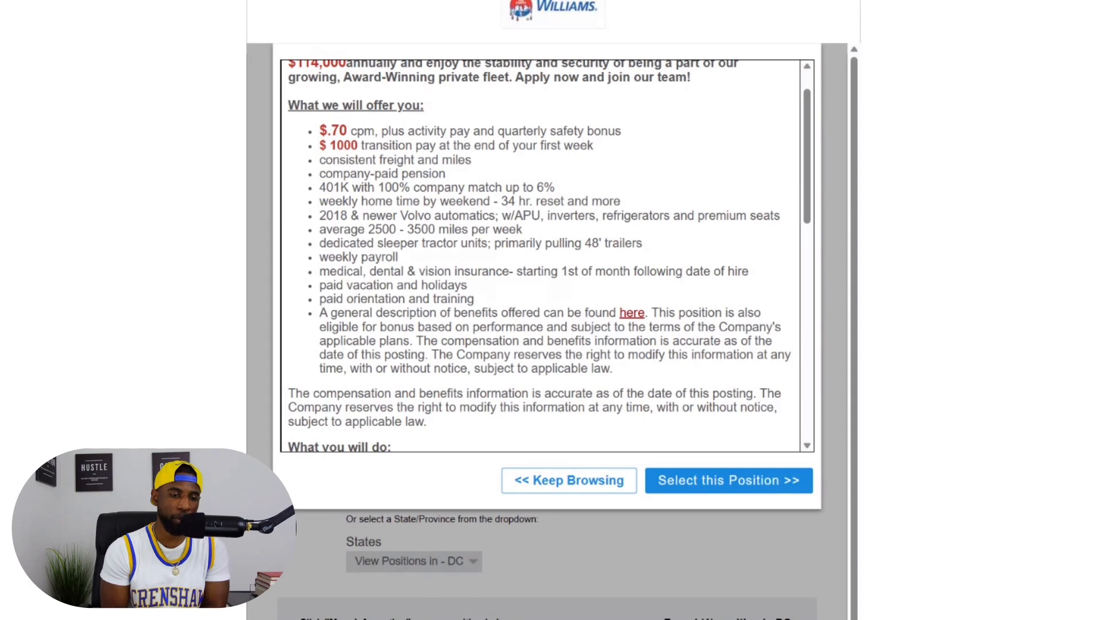
{"action": "scroll", "scroll_direction": "down", "scroll_amount": 3}
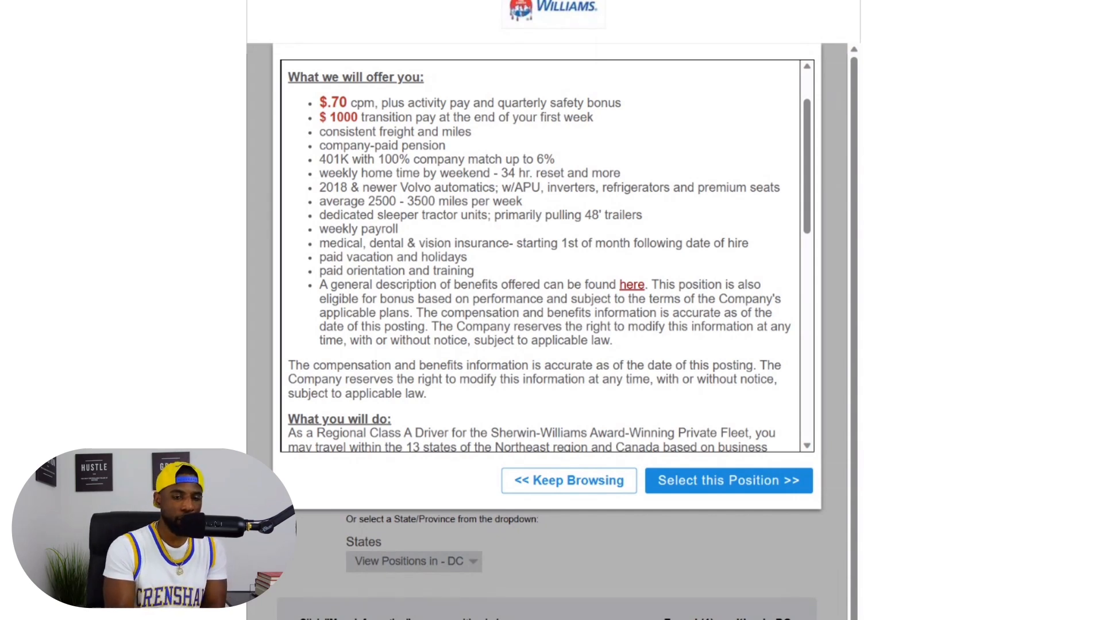
{"action": "scroll", "scroll_direction": "down", "scroll_amount": 3}
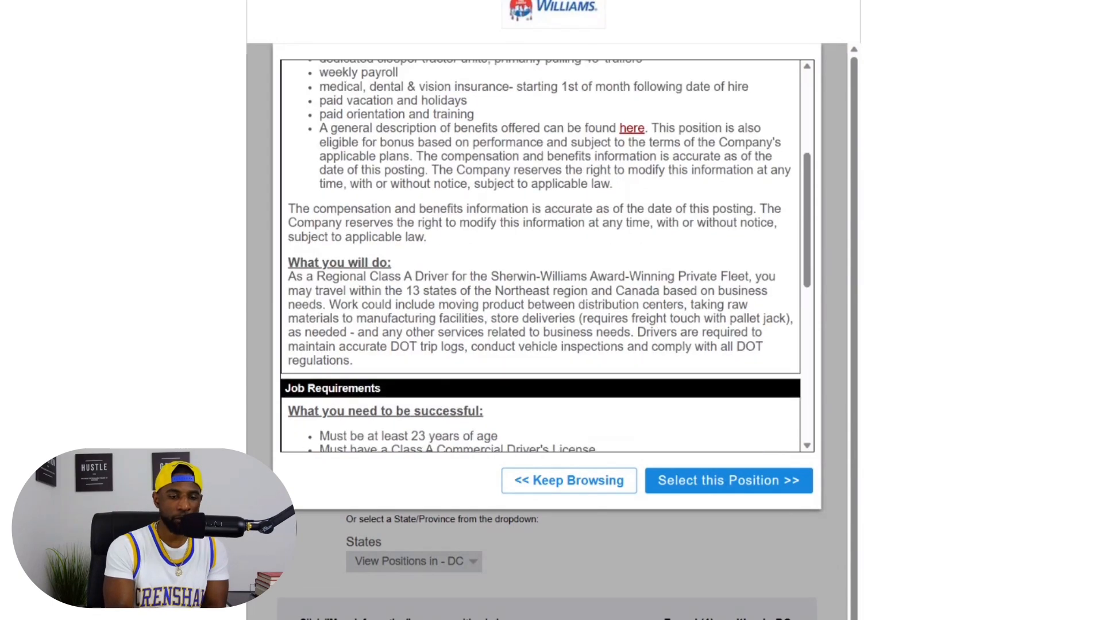
{"action": "scroll", "scroll_direction": "down", "scroll_amount": 3}
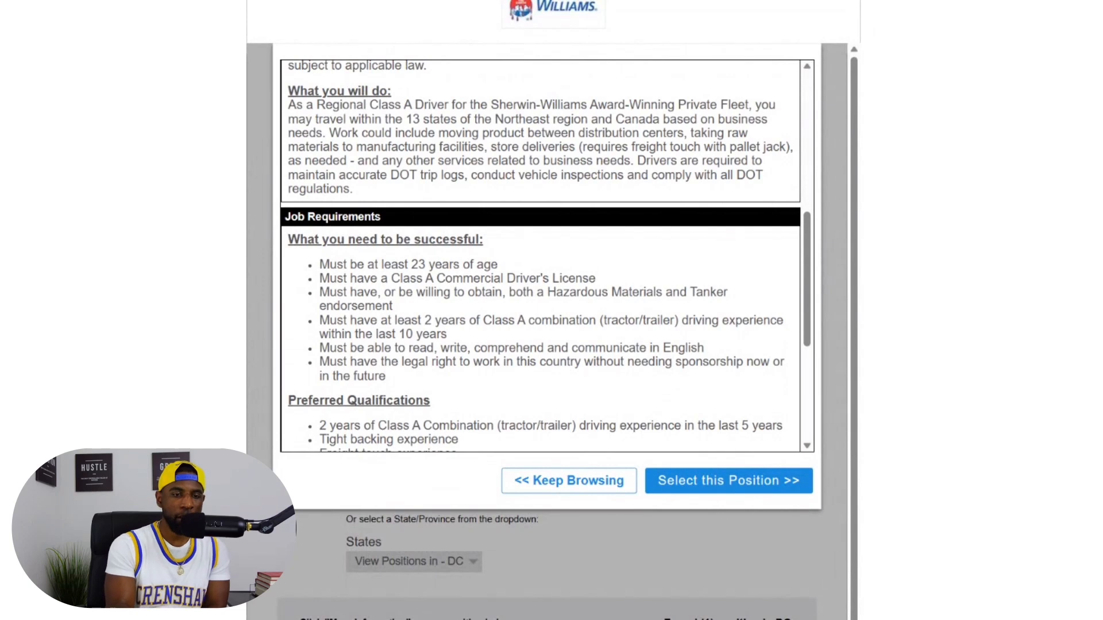
{"action": "mouse_move", "coordinate": [562, 73]}
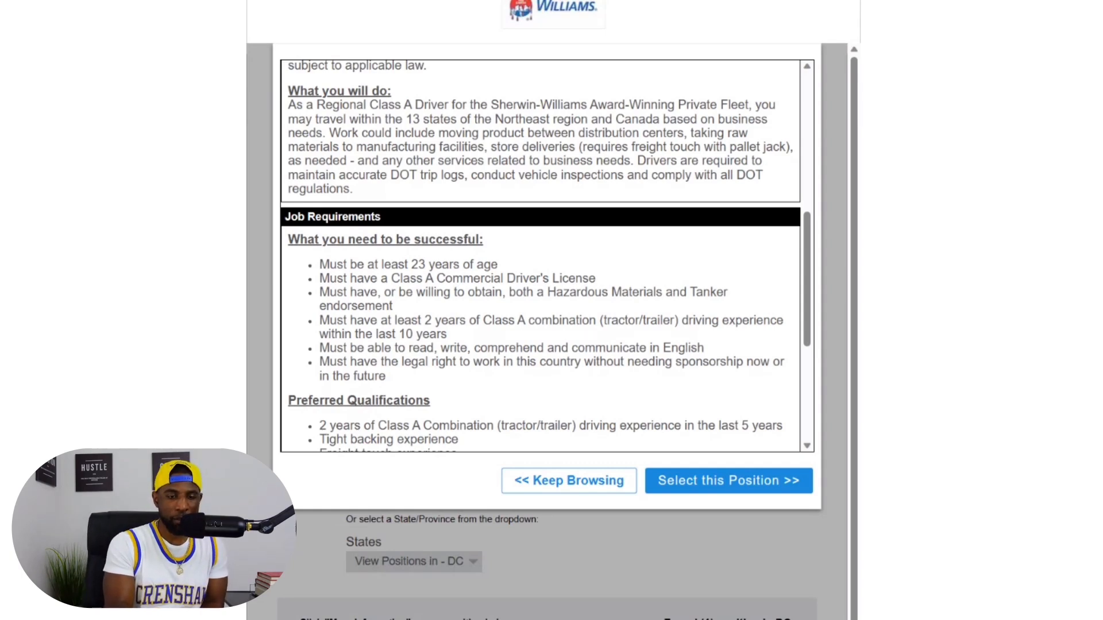
{"action": "scroll", "scroll_direction": "down", "scroll_amount": 3}
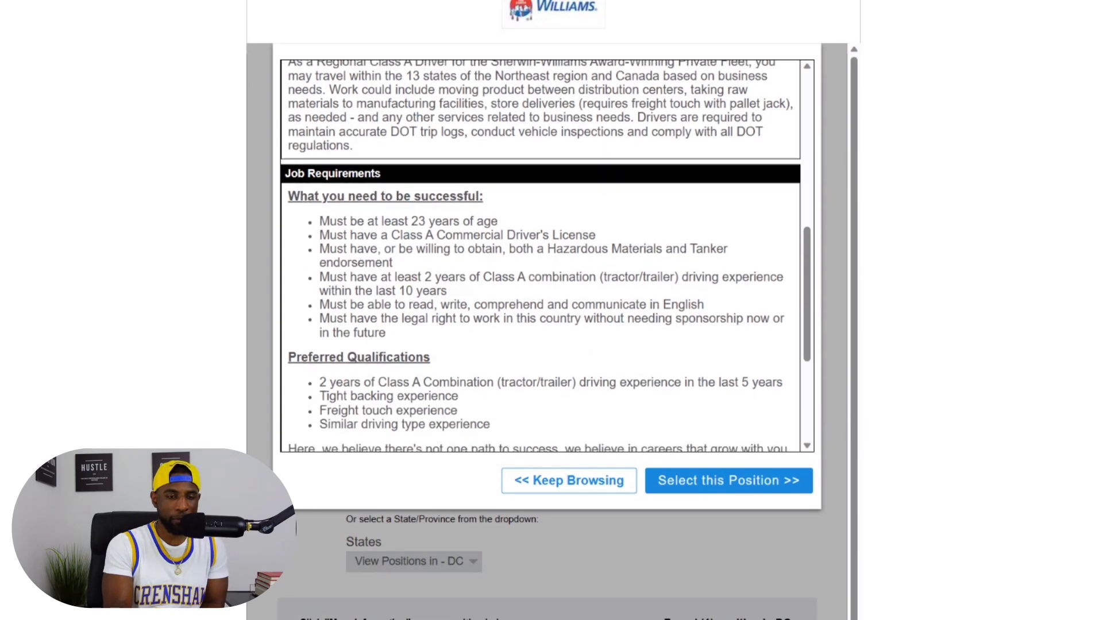
{"action": "scroll", "scroll_direction": "down", "scroll_amount": 3}
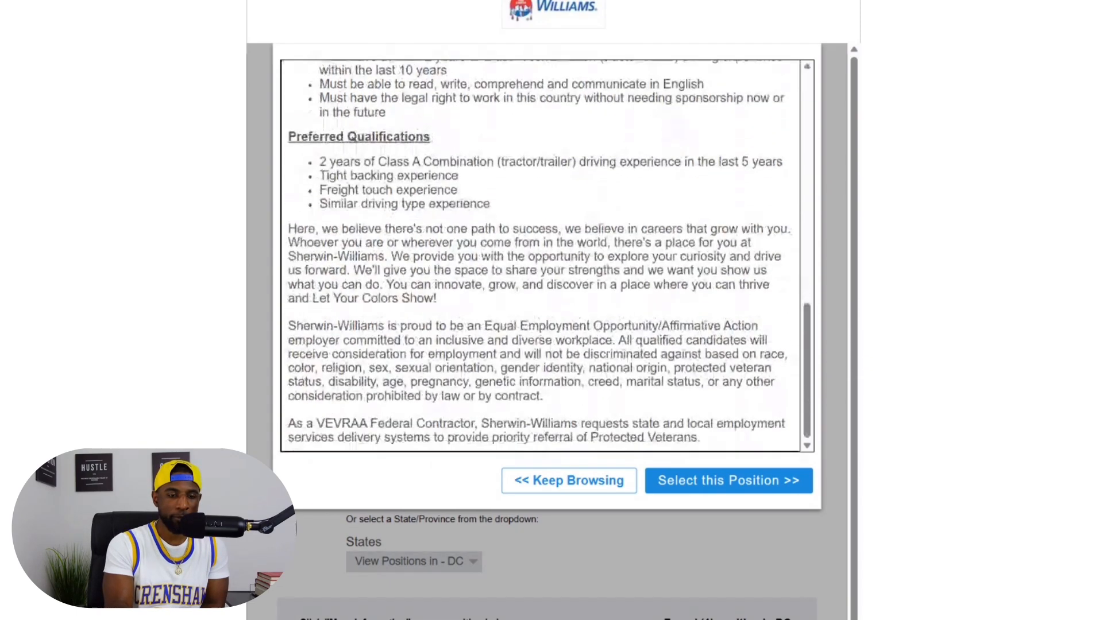
{"action": "scroll", "scroll_direction": "up", "scroll_amount": 3}
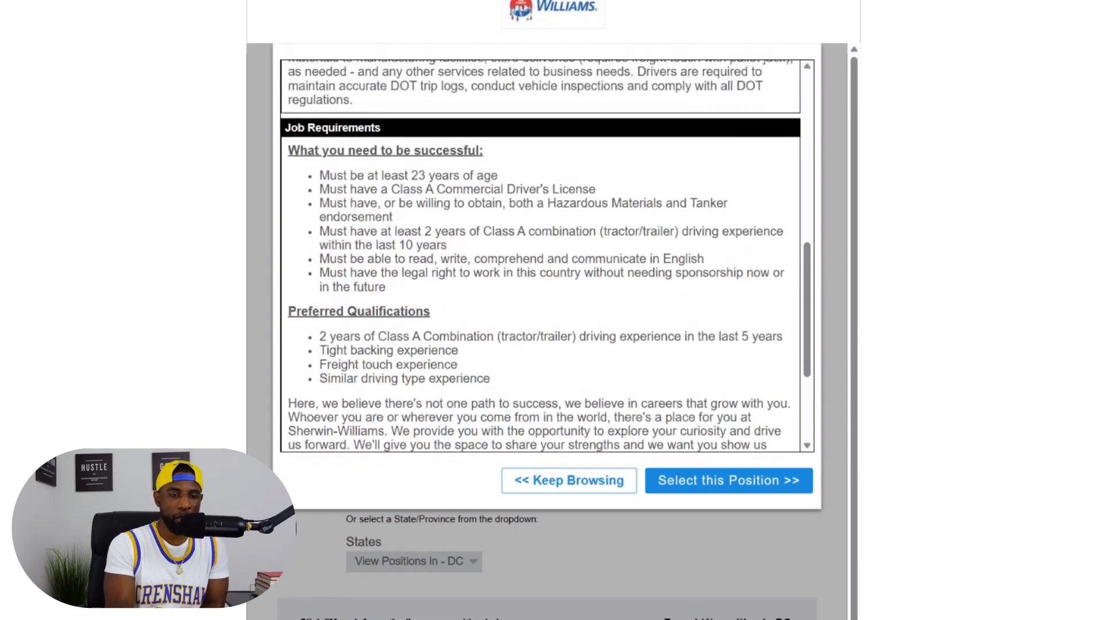
{"action": "scroll", "scroll_direction": "up", "scroll_amount": 3}
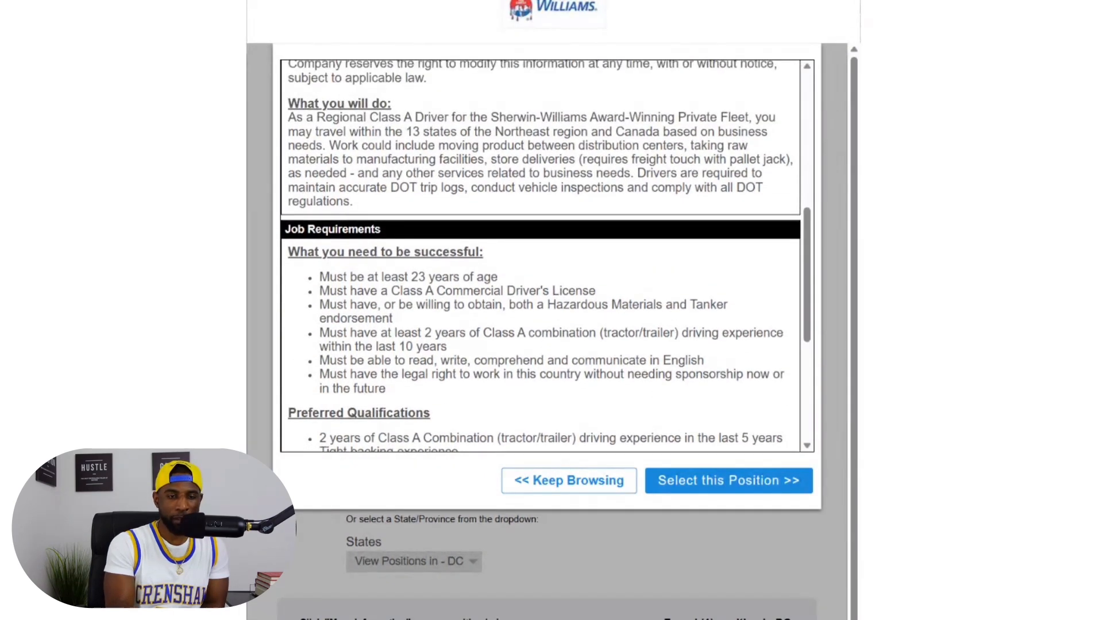
{"action": "scroll", "scroll_direction": "up", "scroll_amount": 3}
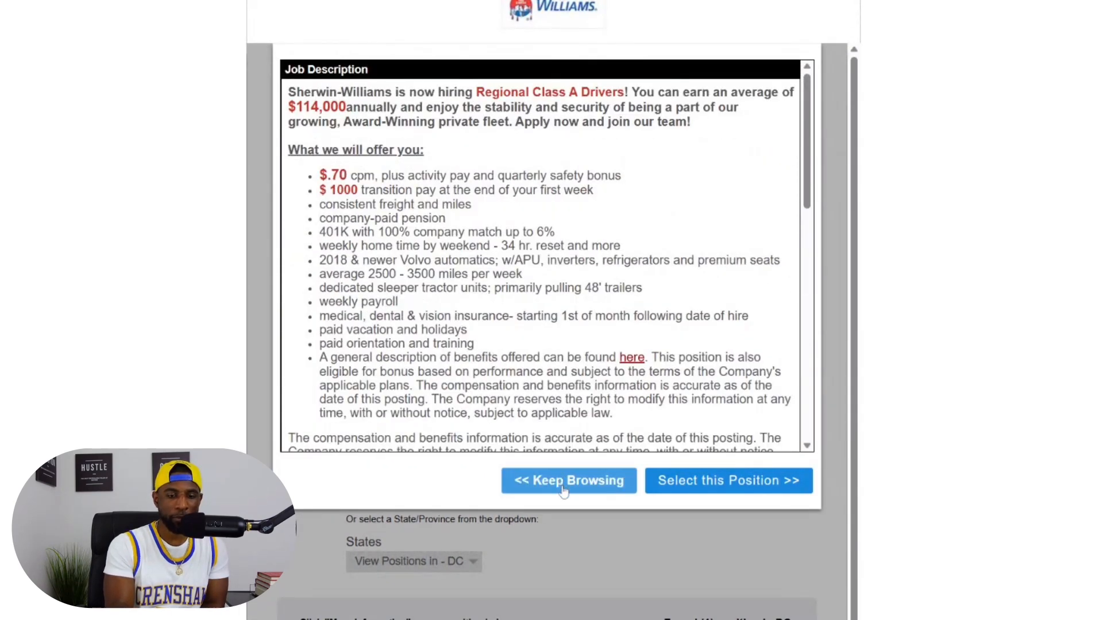
Close the DC description, choose FL in the States dropdown, and open the Winter Haven Local Shuttle job.
{"action": "left_click", "coordinate": [569, 480]}
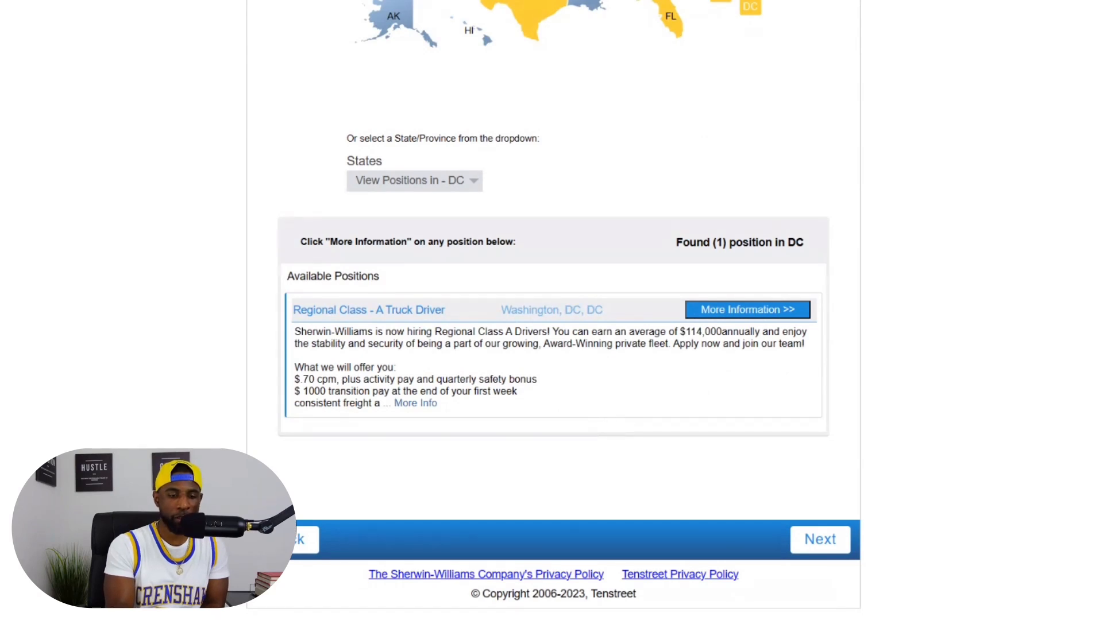
{"action": "scroll", "scroll_direction": "up", "scroll_amount": 3}
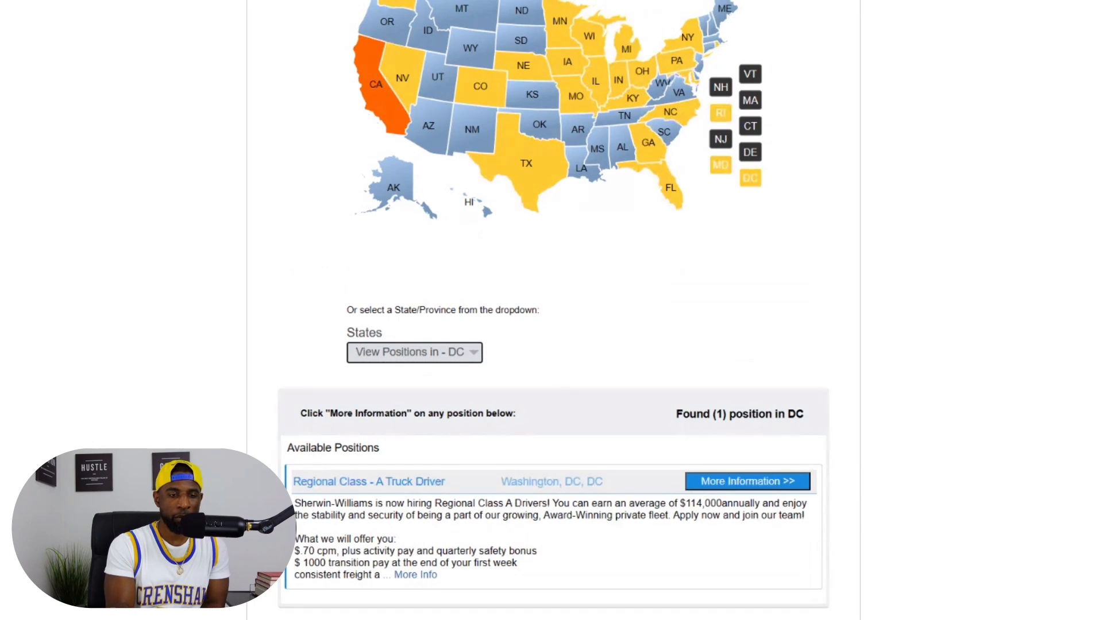
{"action": "left_click", "coordinate": [413, 353]}
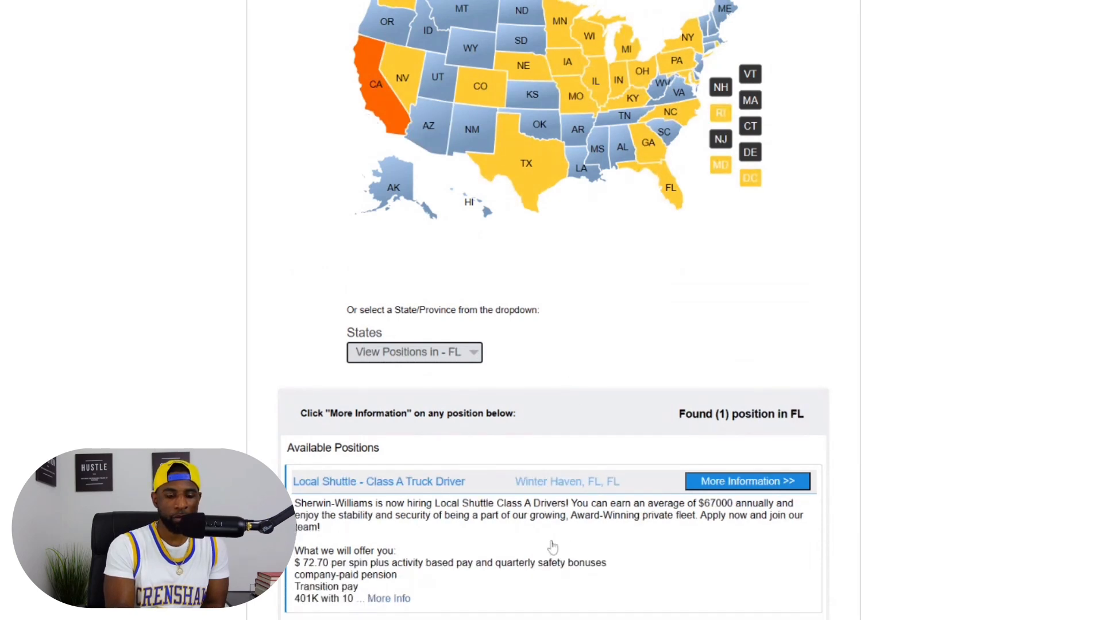
{"action": "scroll", "scroll_direction": "down", "scroll_amount": 3}
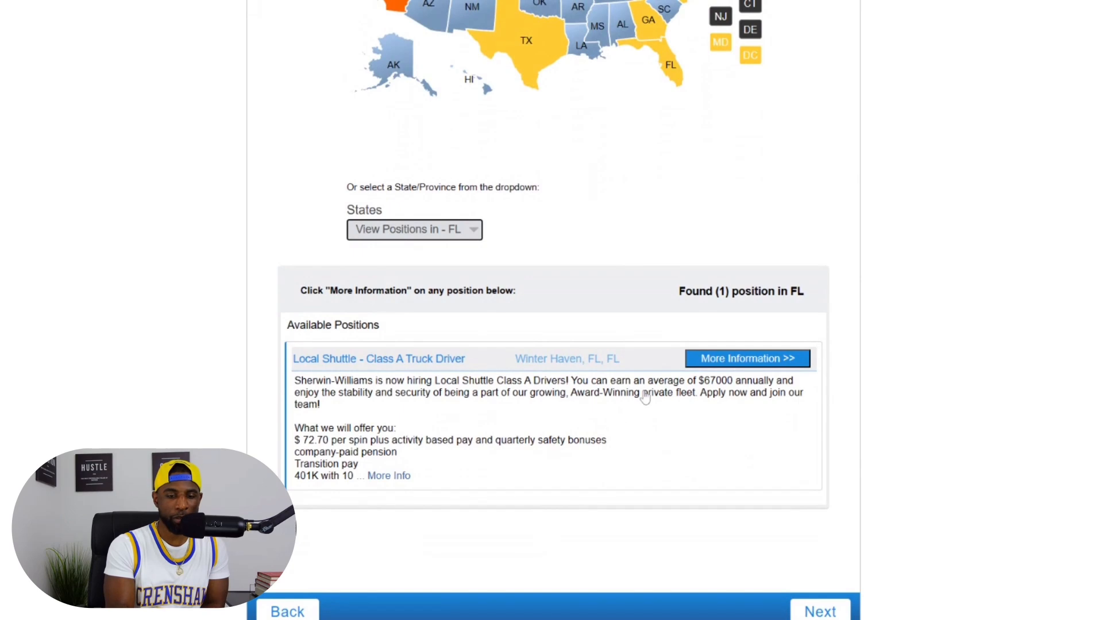
{"action": "scroll", "scroll_direction": "up", "scroll_amount": 3}
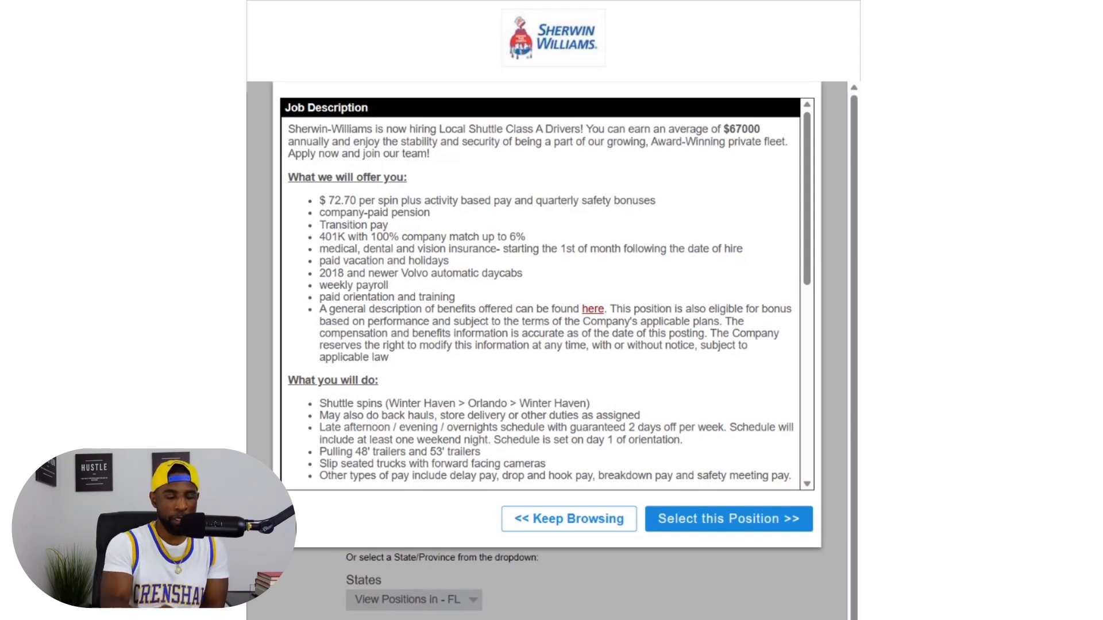
Read the Winter Haven Local Shuttle requirements and close the popup to return to the Florida list.
{"action": "scroll", "scroll_direction": "down", "scroll_amount": 3}
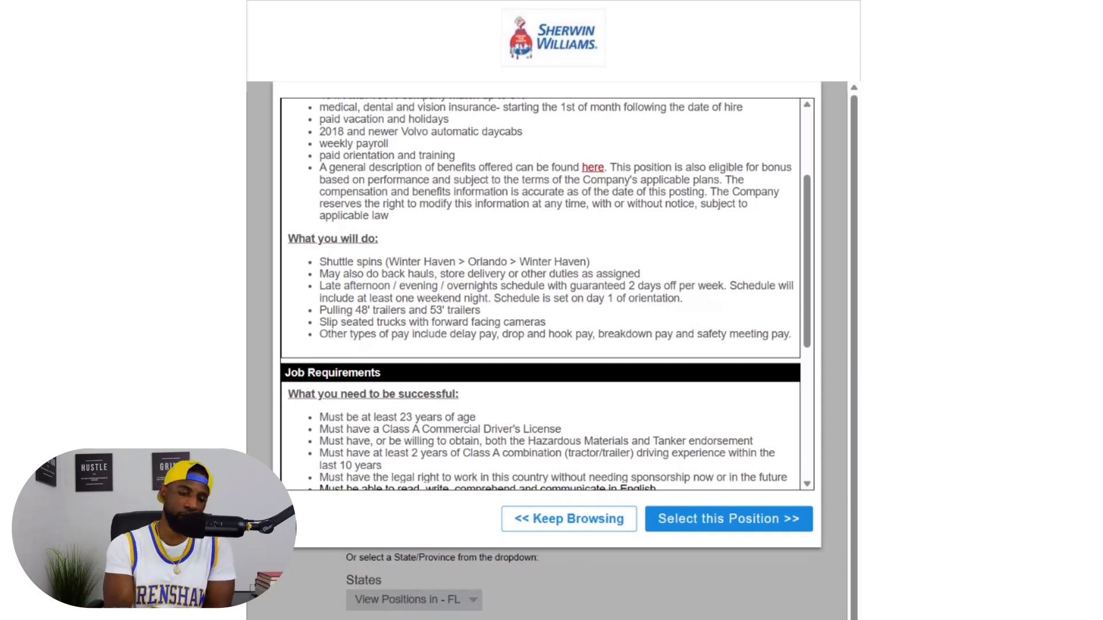
{"action": "scroll", "scroll_direction": "down", "scroll_amount": 3}
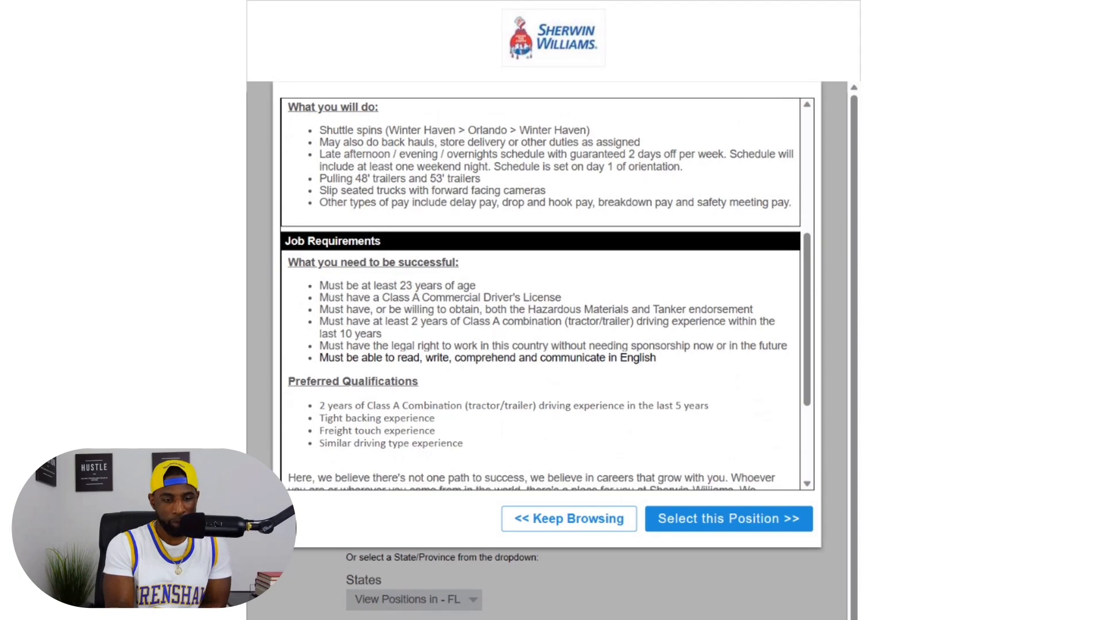
{"action": "scroll", "scroll_direction": "up", "scroll_amount": 3}
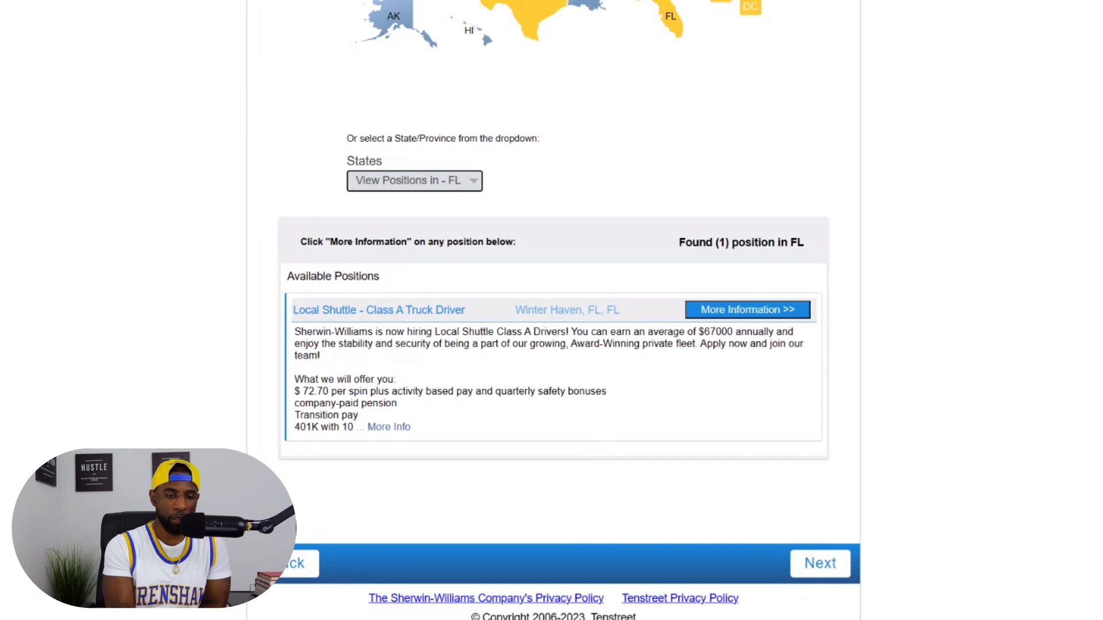
Cycle the States dropdown through IA, IL and MD, ending on Baltimore's Regional Class A Truck Driver job.
{"action": "left_click", "coordinate": [414, 181]}
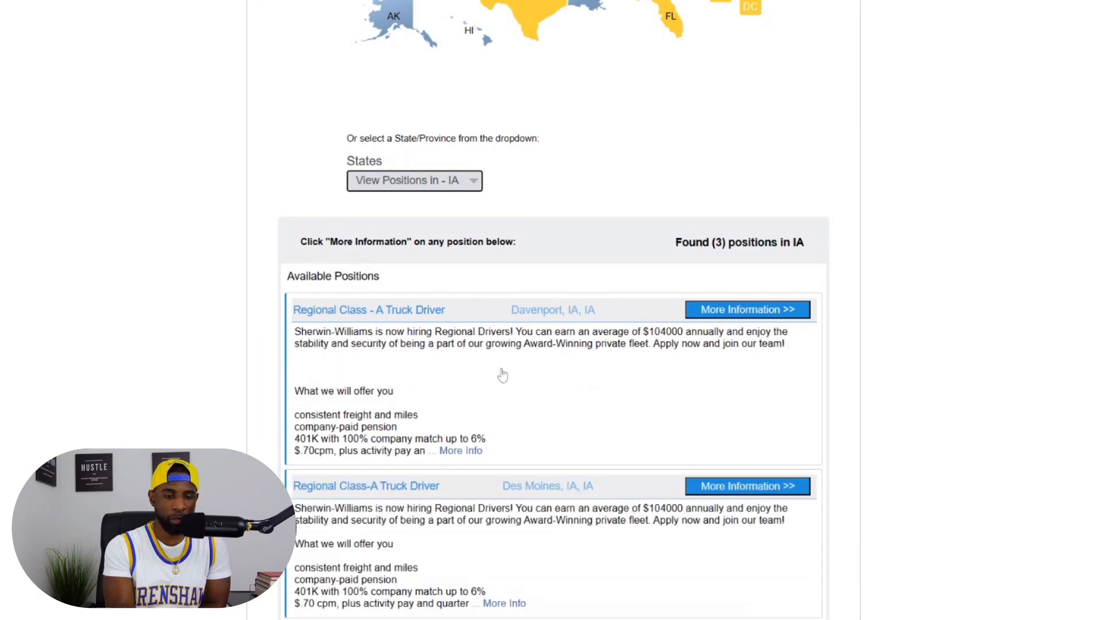
{"action": "scroll", "scroll_direction": "down", "scroll_amount": 3}
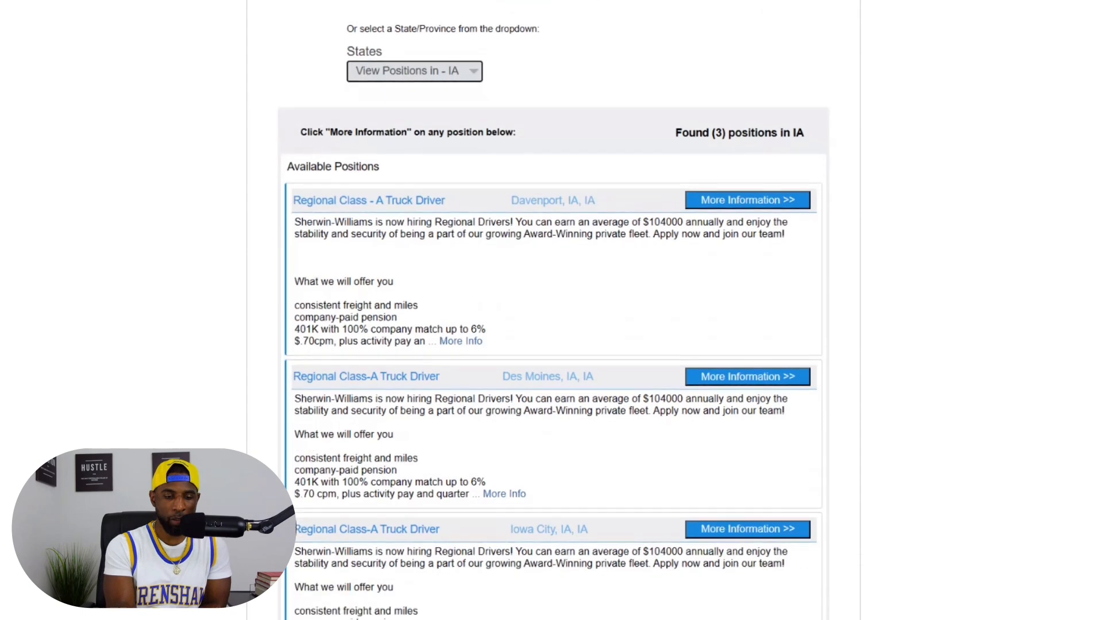
{"action": "scroll", "scroll_direction": "down", "scroll_amount": 3}
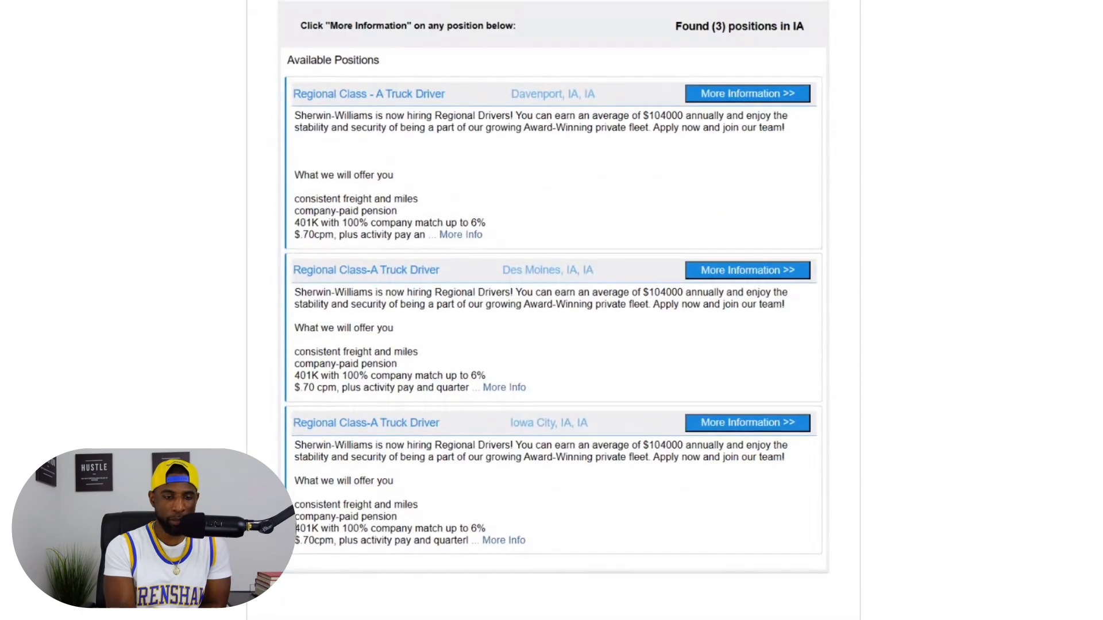
{"action": "scroll", "scroll_direction": "up", "scroll_amount": 3}
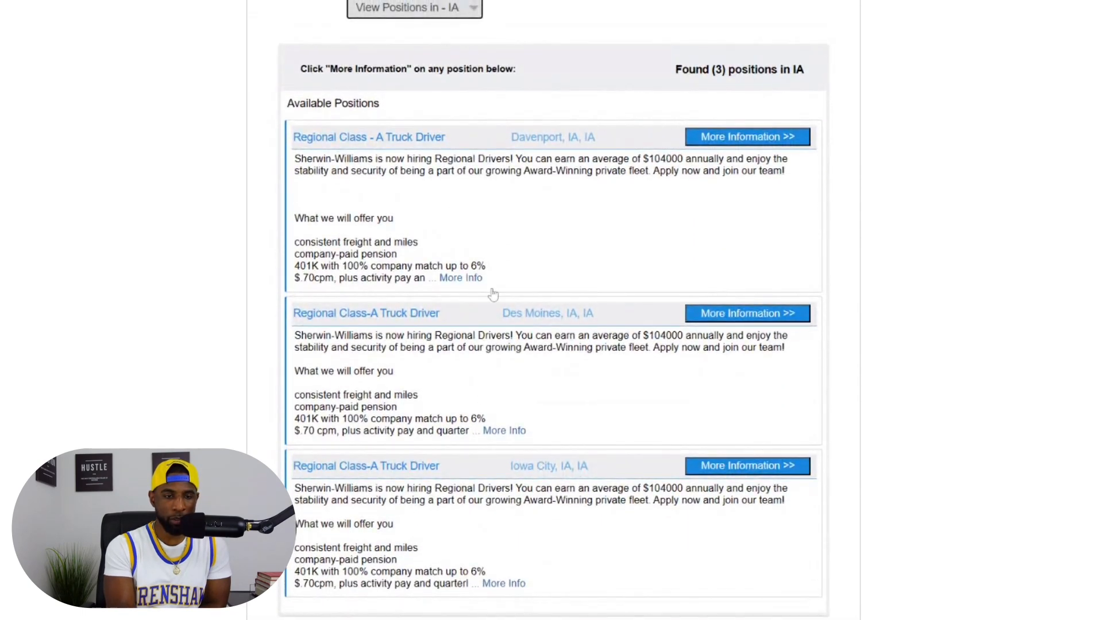
{"action": "mouse_move", "coordinate": [609, 214]}
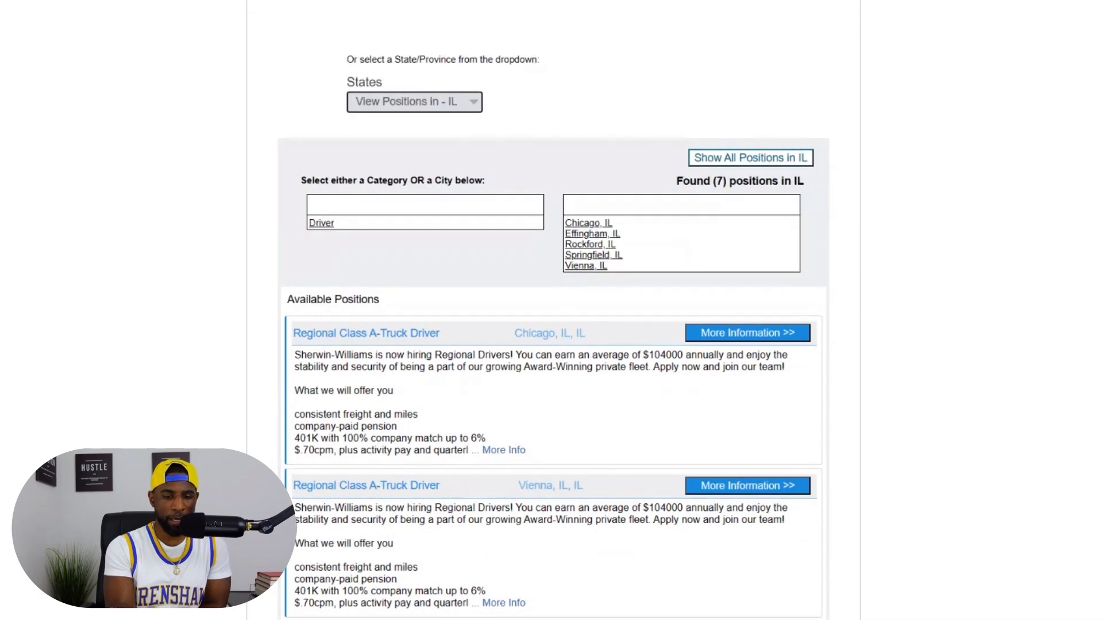
{"action": "scroll", "scroll_direction": "down", "scroll_amount": 3}
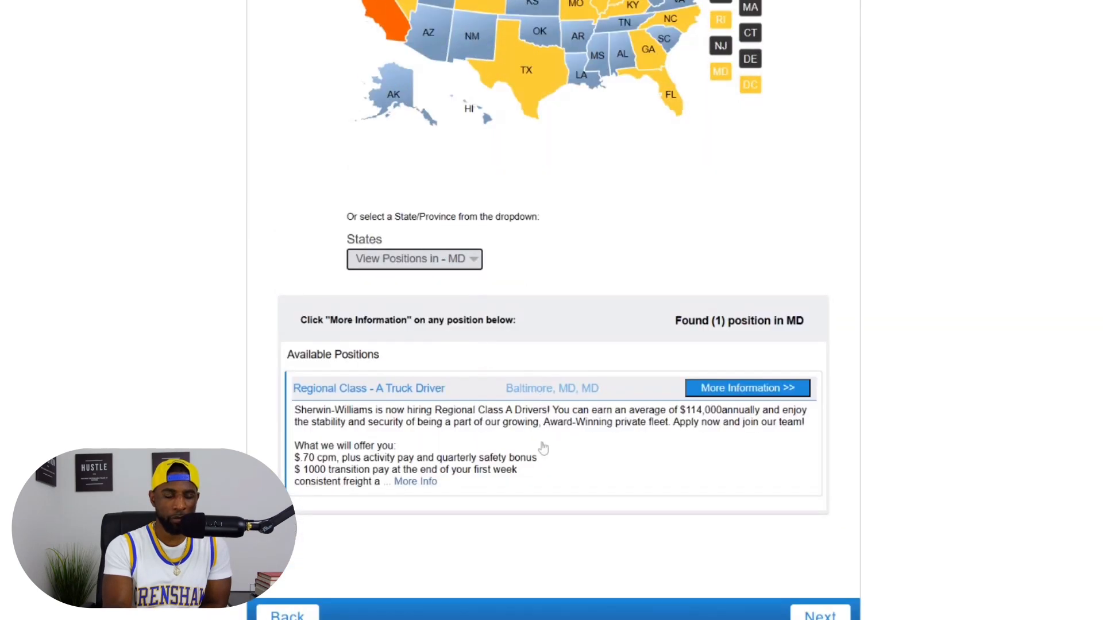
{"action": "mouse_move", "coordinate": [631, 449]}
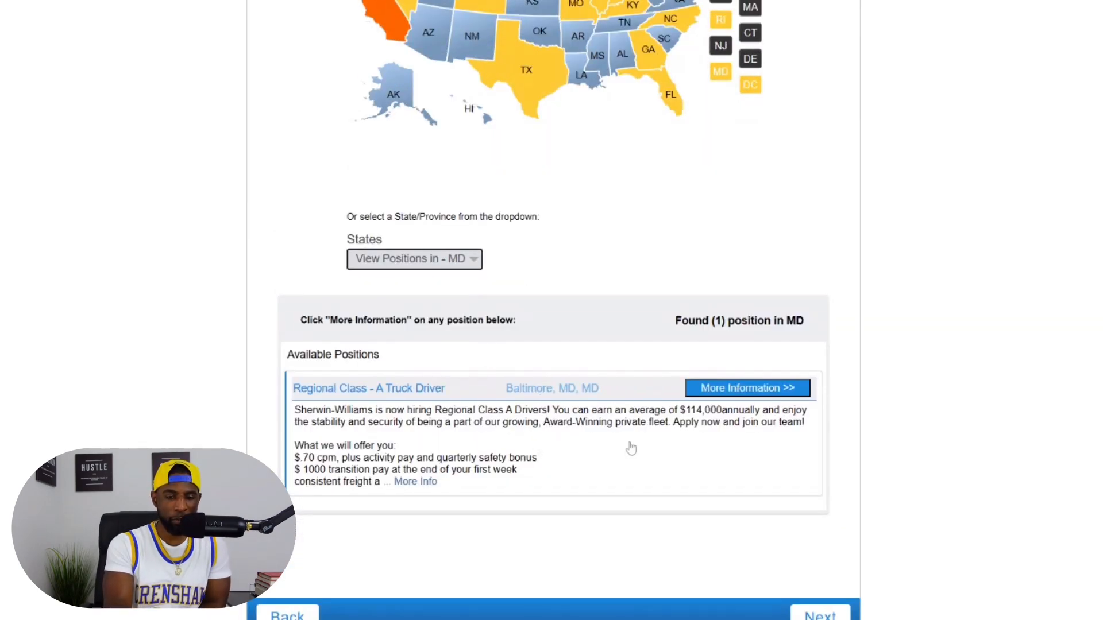